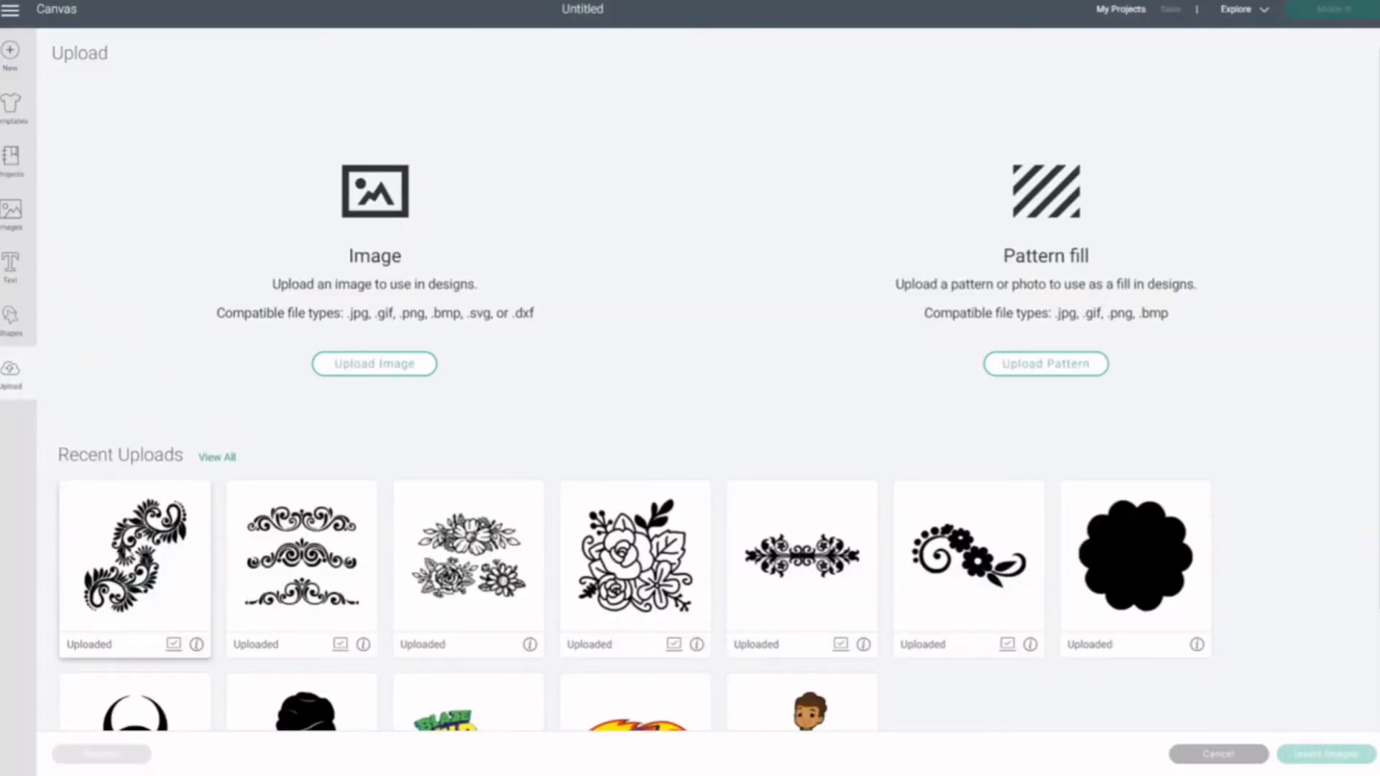
Step: Insert the floral swirl image from Recent Uploads onto the canvas
{"action": "left_click", "coordinate": [134, 568]}
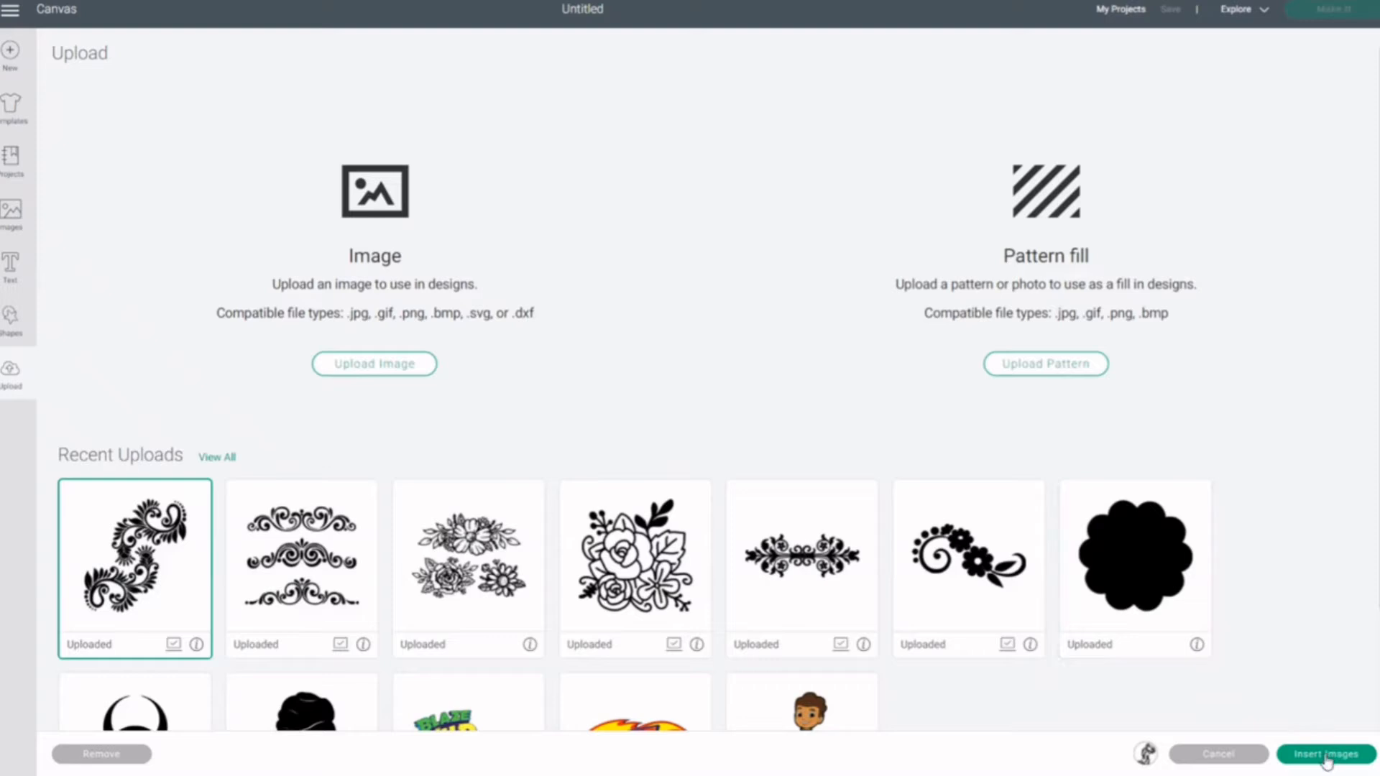
{"action": "left_click", "coordinate": [1323, 754]}
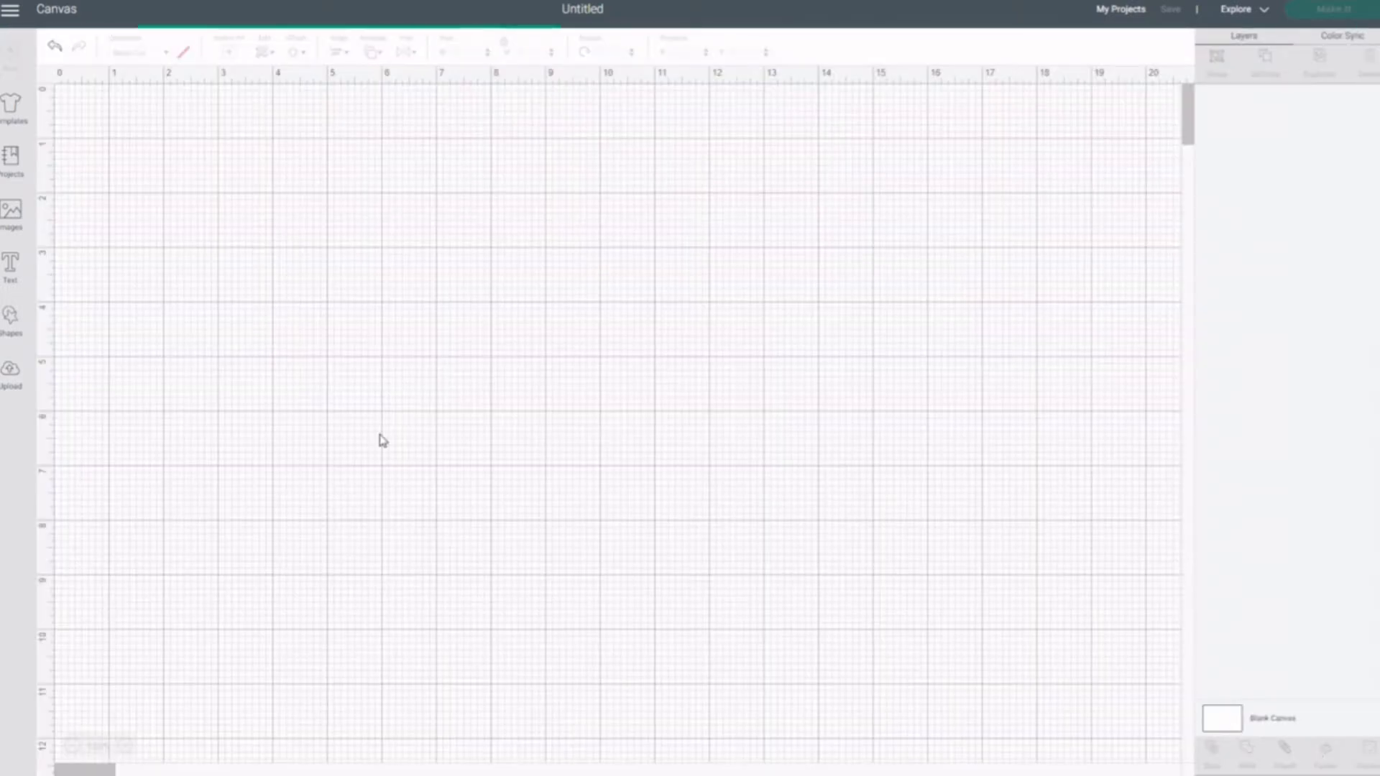
{"action": "mouse_move", "coordinate": [515, 447]}
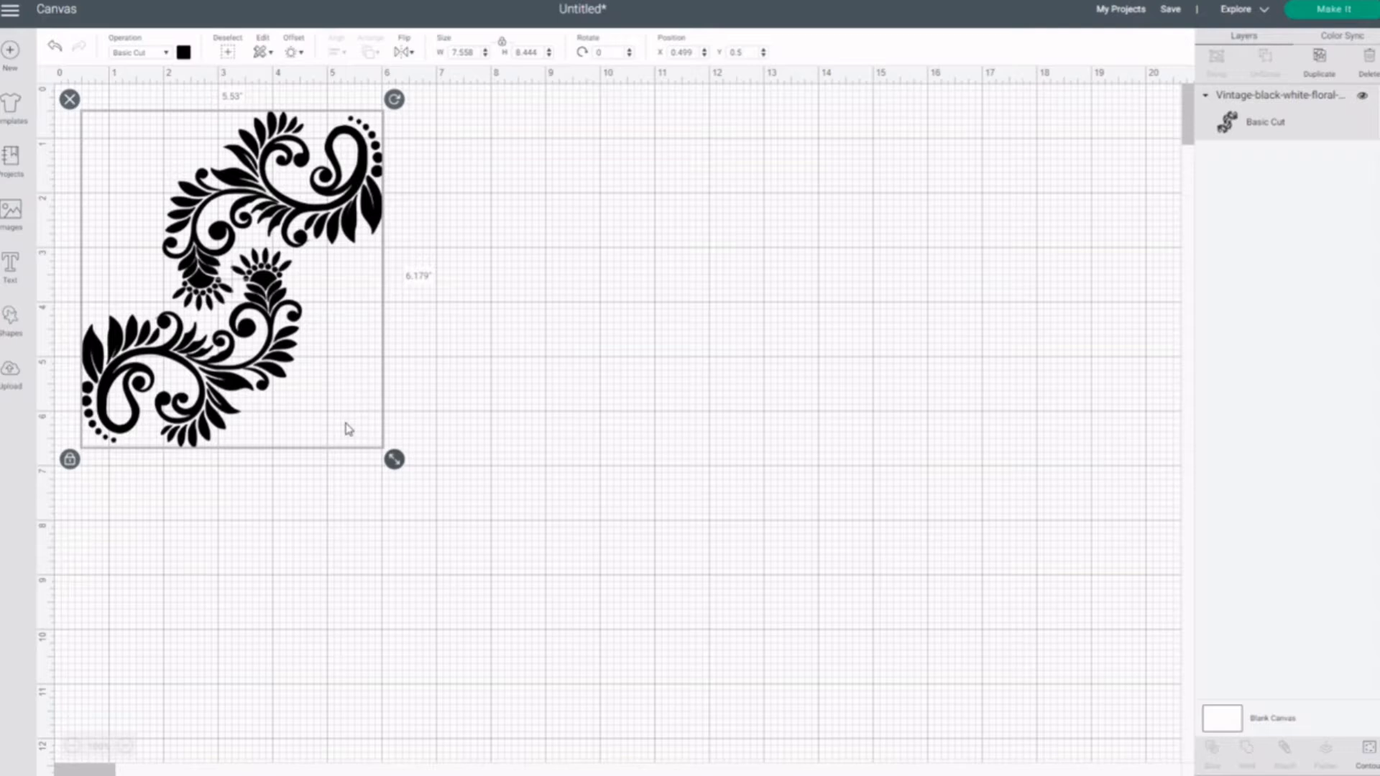
Step: Drag the floral swirl from the top-left corner toward the centre-left of the canvas
{"action": "left_click_drag", "start_coordinate": [231, 263], "coordinate": [420, 403]}
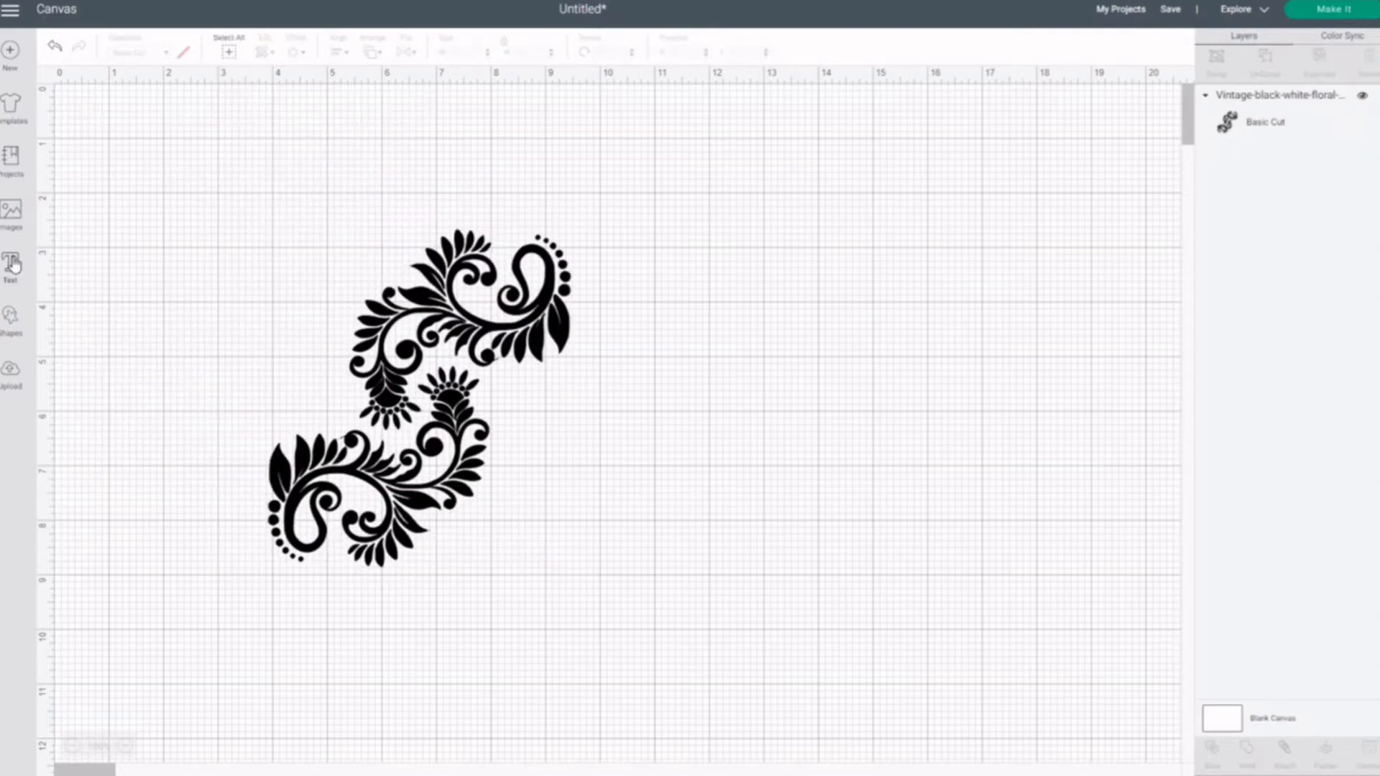
Step: Add a text A, enlarge it at the canvas centre, and set its font to Times New Roman
{"action": "left_click", "coordinate": [11, 266]}
{"action": "type", "text": "A"}
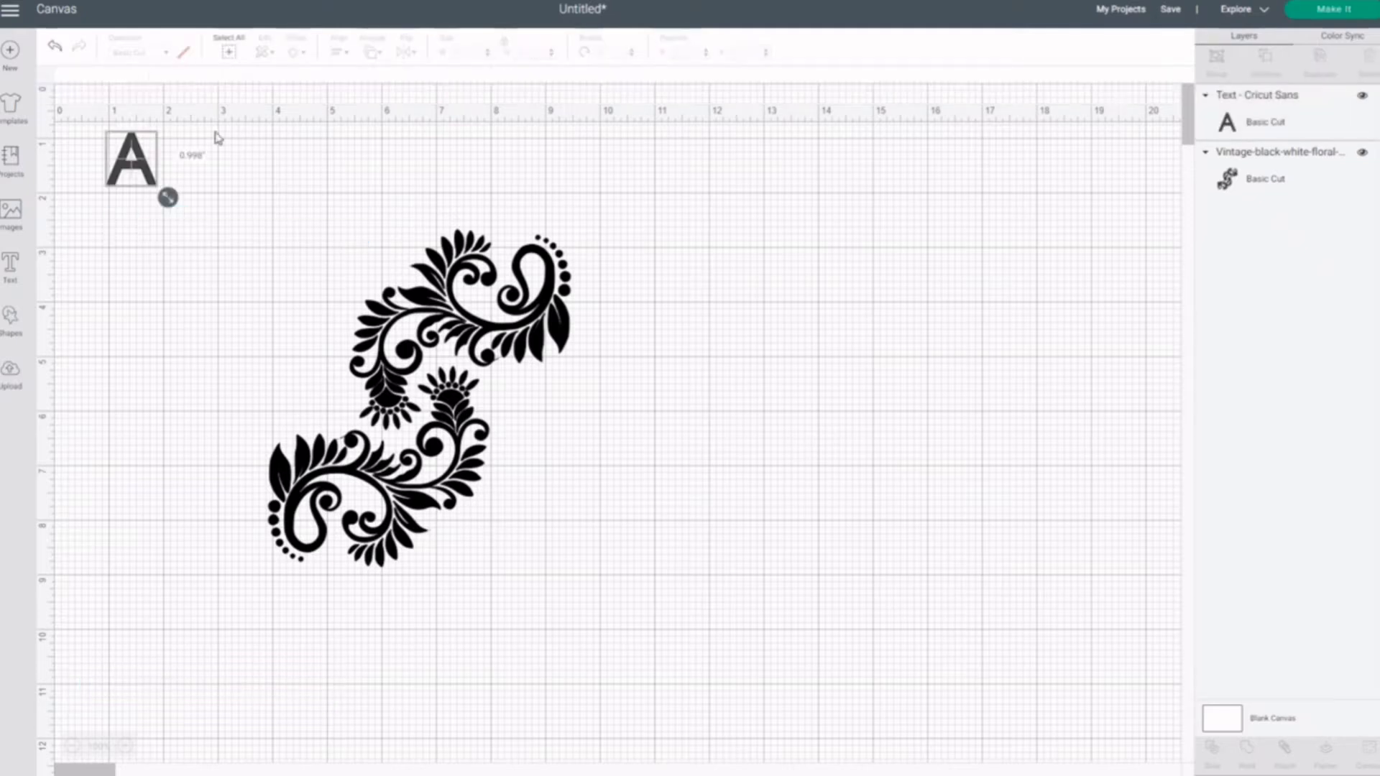
{"action": "left_click_drag", "start_coordinate": [133, 158], "coordinate": [656, 432]}
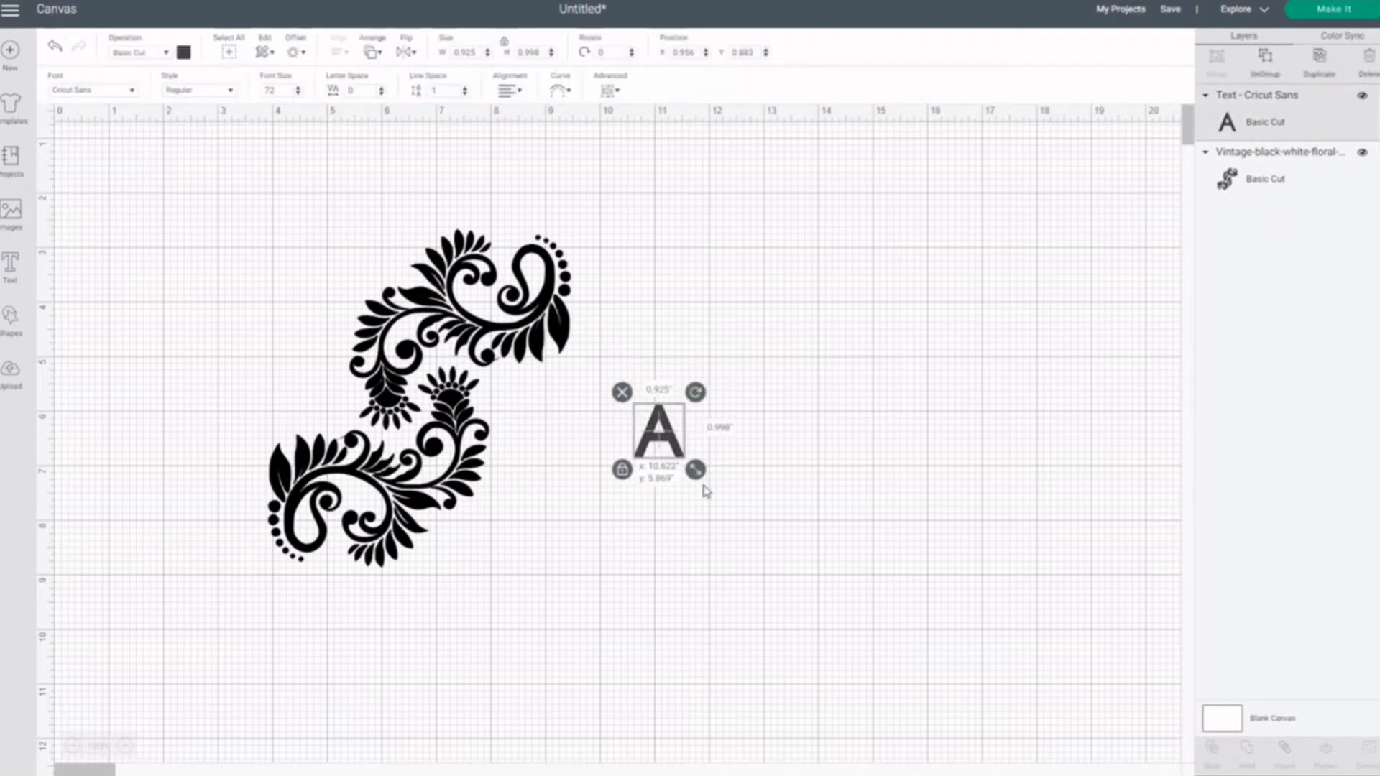
{"action": "left_click_drag", "start_coordinate": [695, 469], "coordinate": [844, 628]}
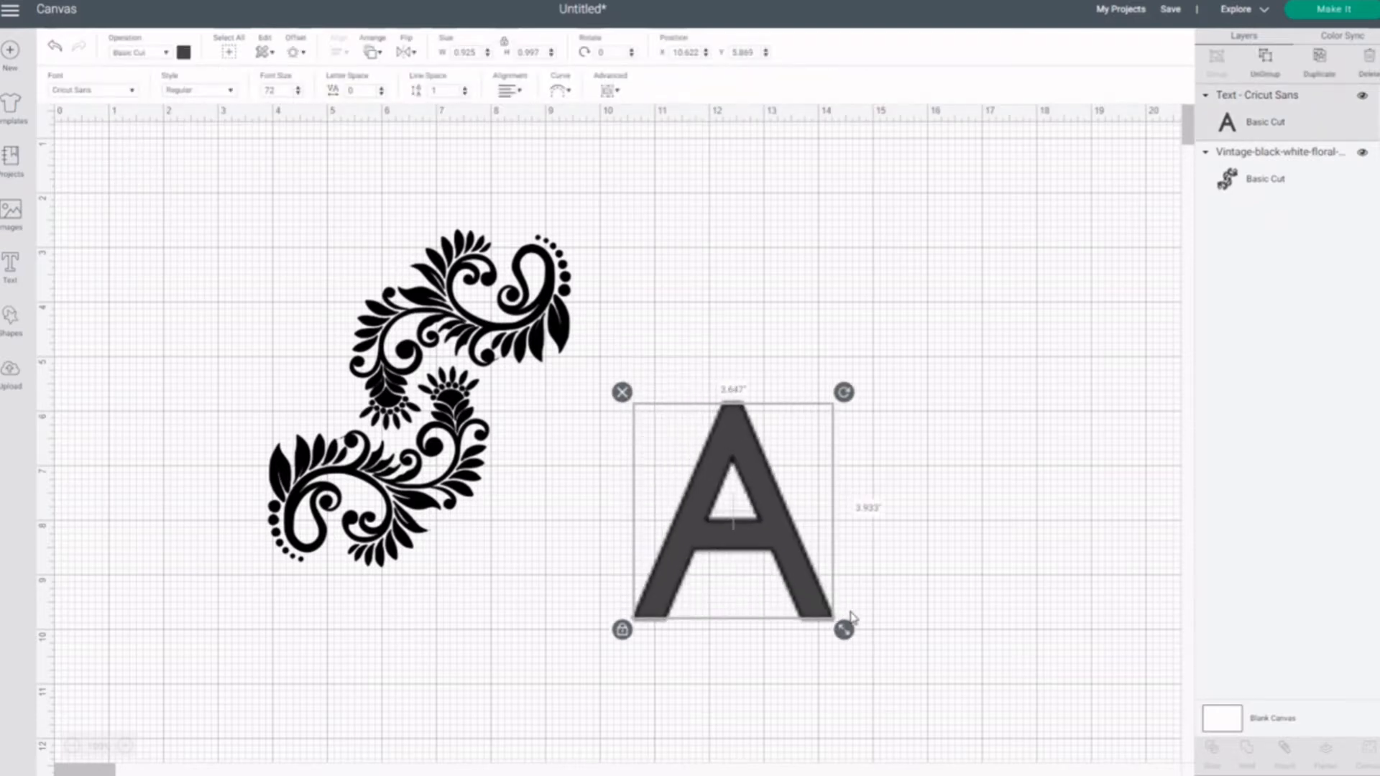
{"action": "left_click_drag", "start_coordinate": [843, 627], "coordinate": [847, 634]}
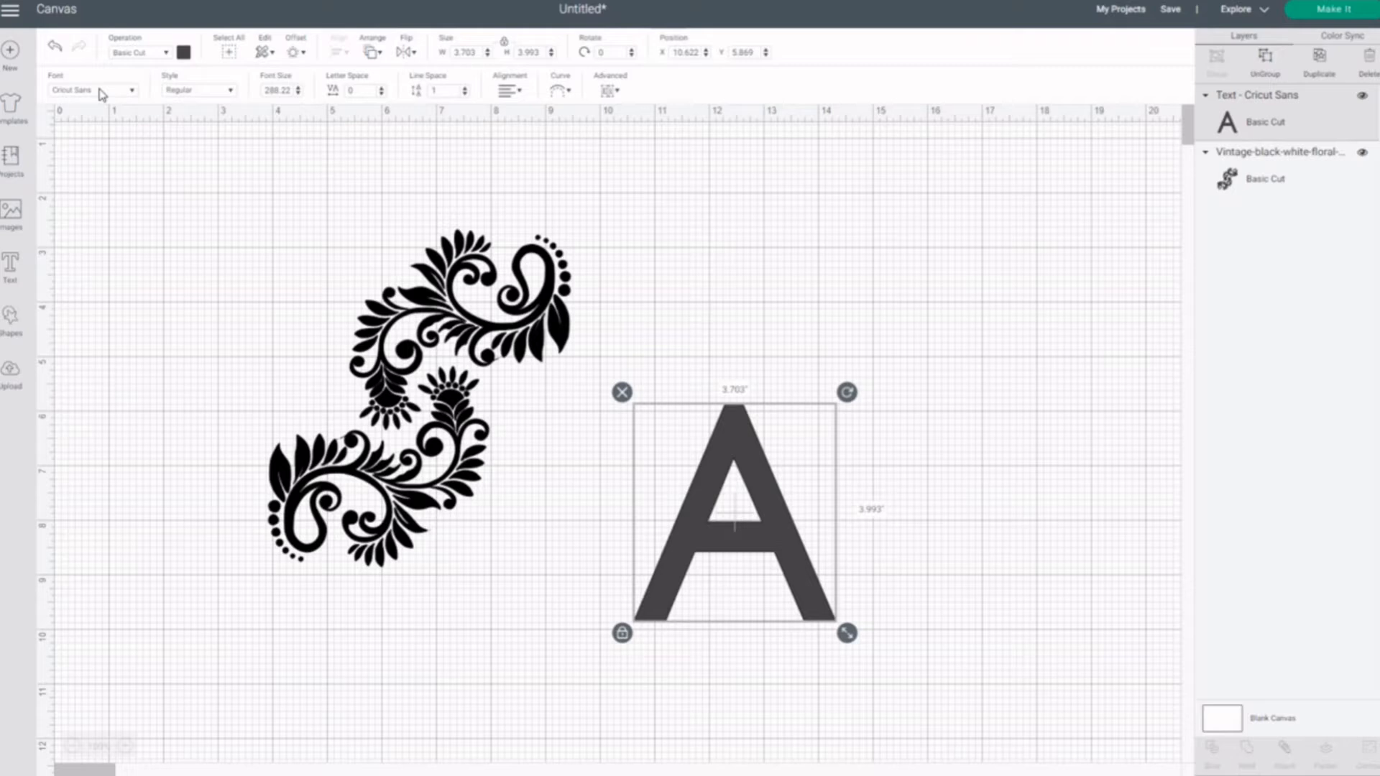
{"action": "left_click", "coordinate": [91, 89]}
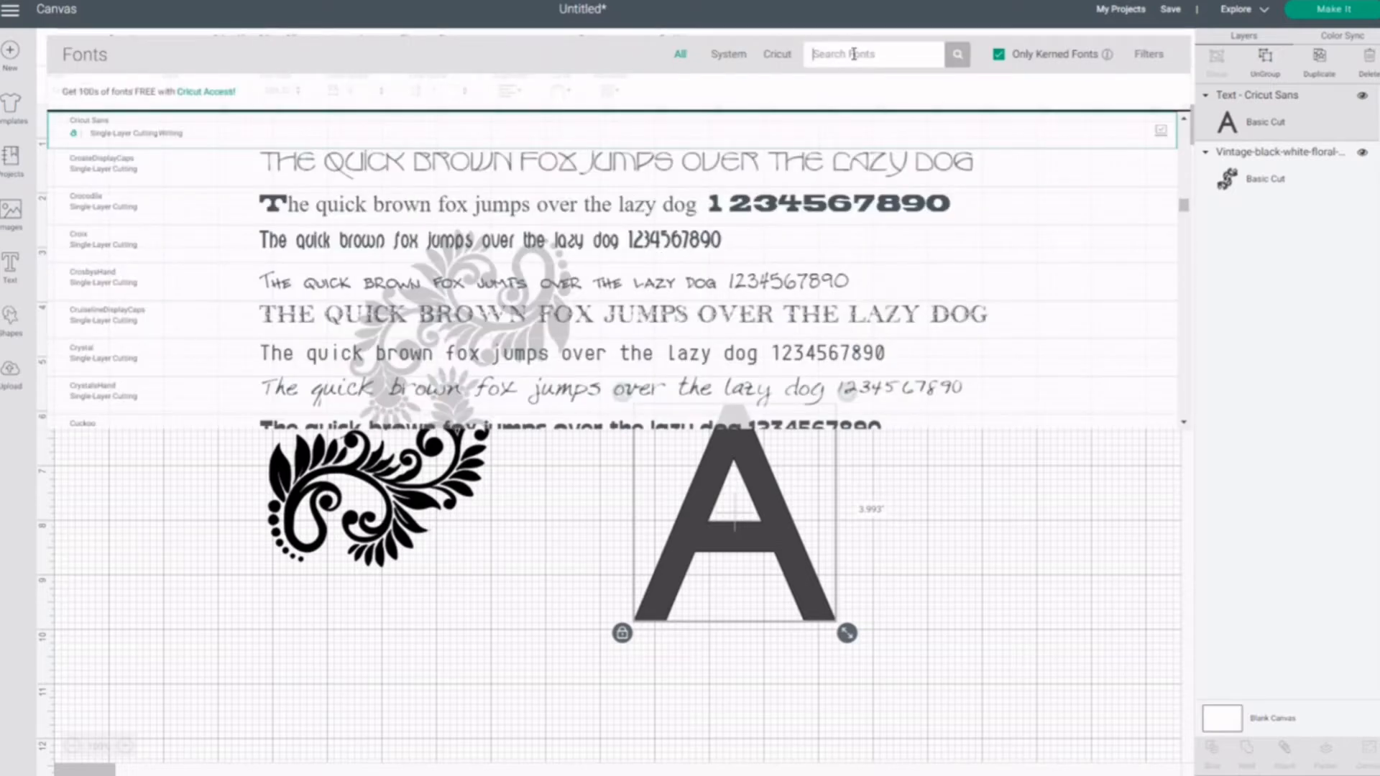
{"action": "type", "text": "tim"}
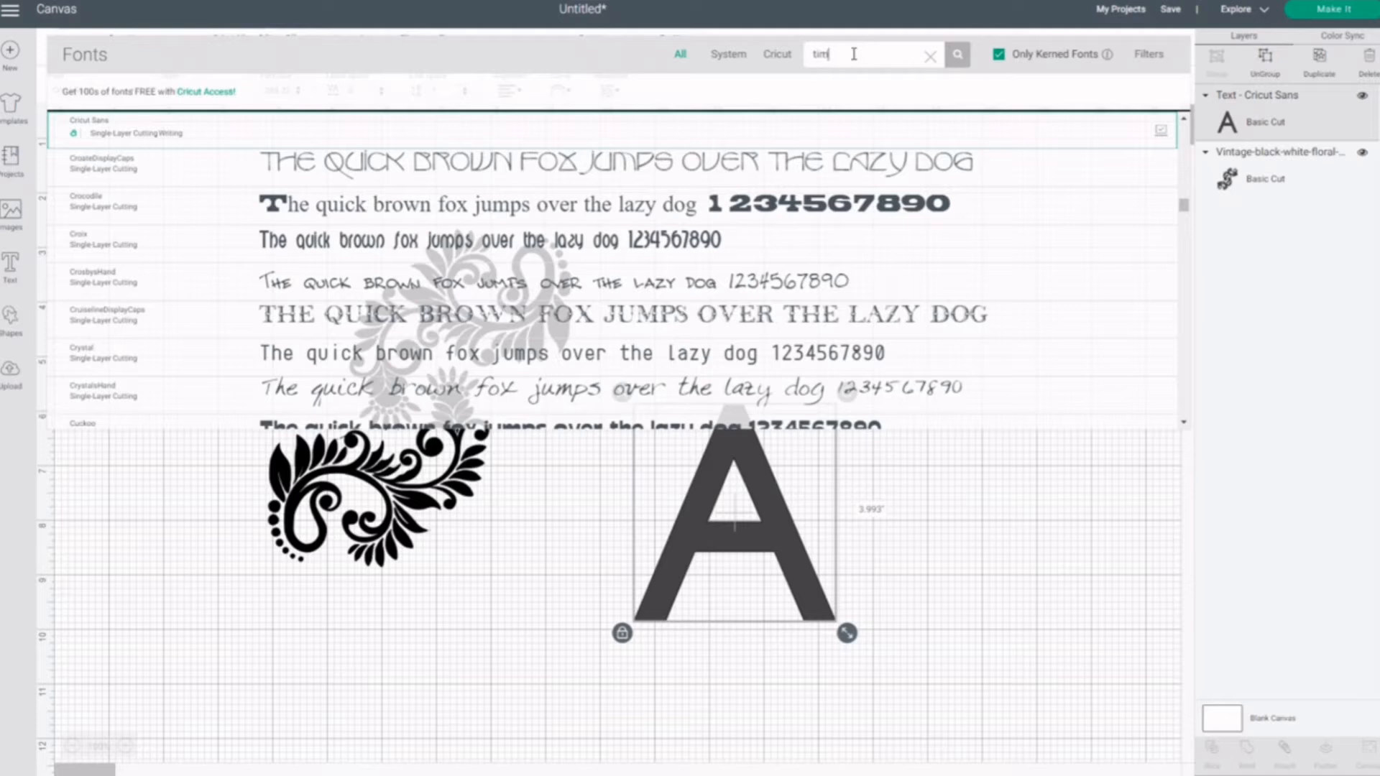
{"action": "scroll", "scroll_direction": "down", "scroll_amount": 3}
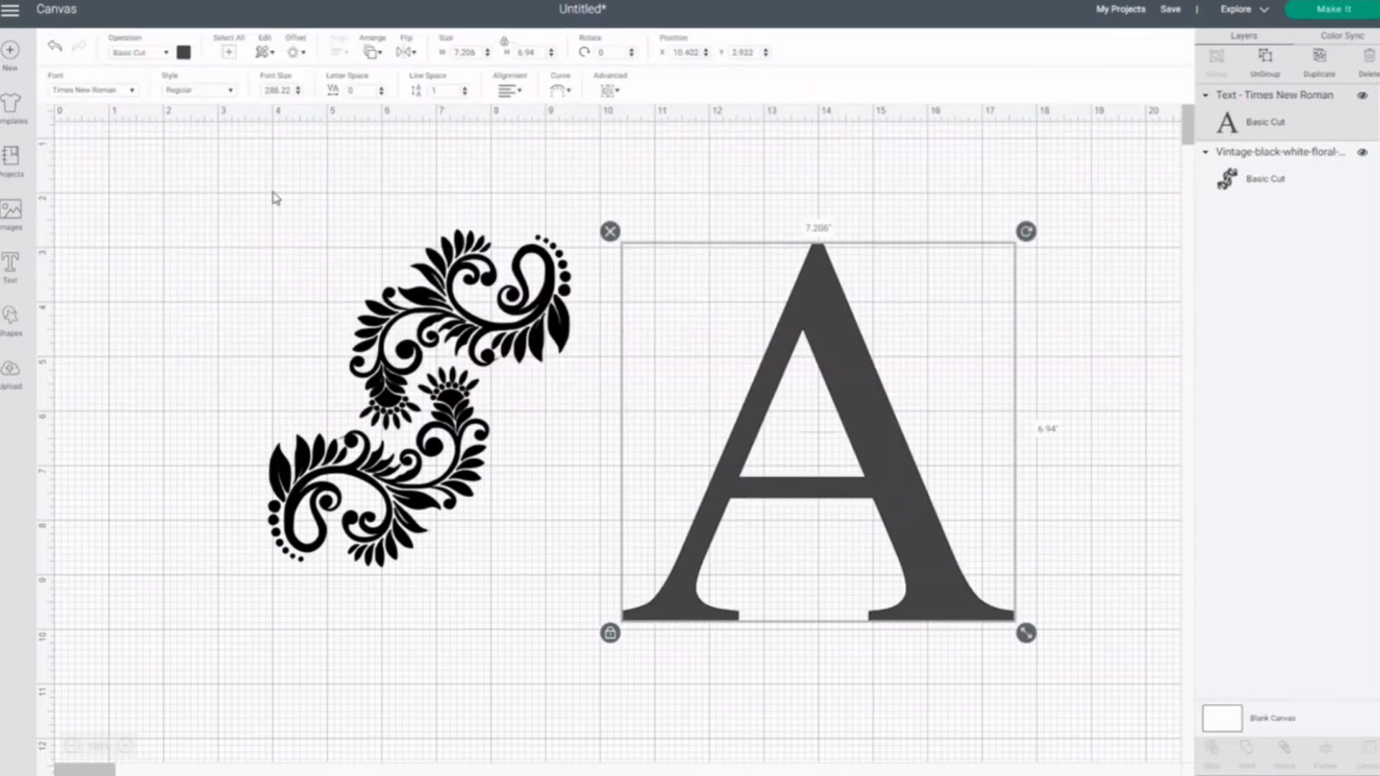
{"action": "mouse_move", "coordinate": [440, 479]}
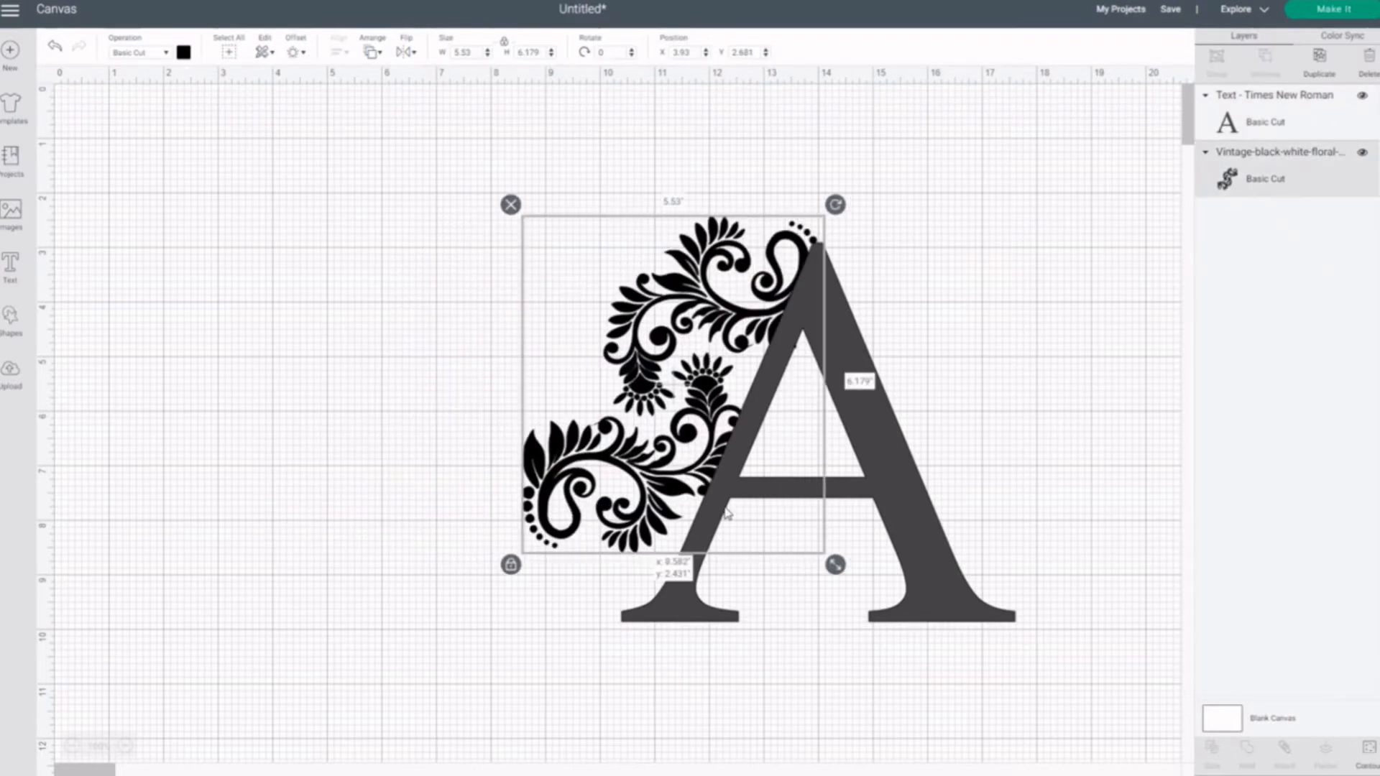
Step: Overlap the slightly tilted swirl on the A's left leg and layer it above the A
{"action": "left_click_drag", "start_coordinate": [669, 379], "coordinate": [748, 449]}
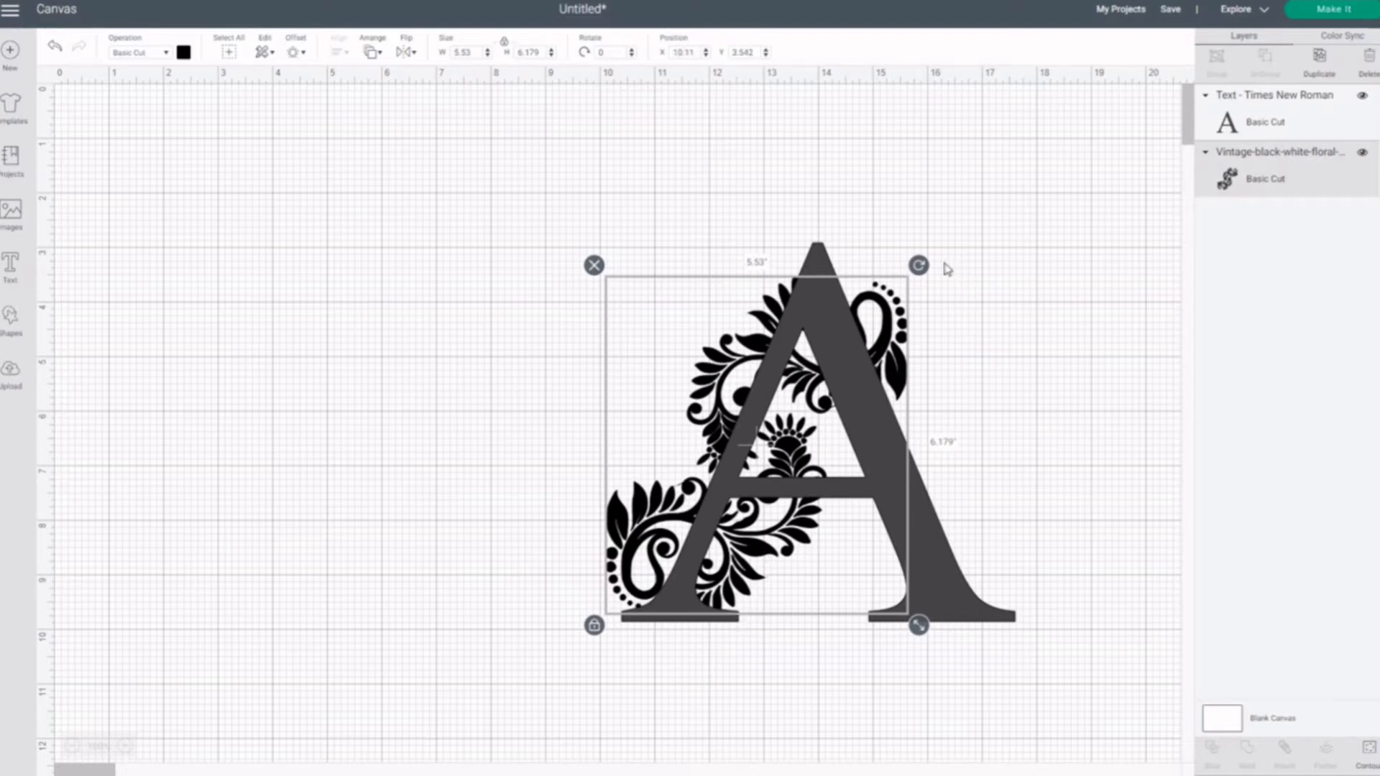
{"action": "left_click_drag", "start_coordinate": [918, 266], "coordinate": [931, 275]}
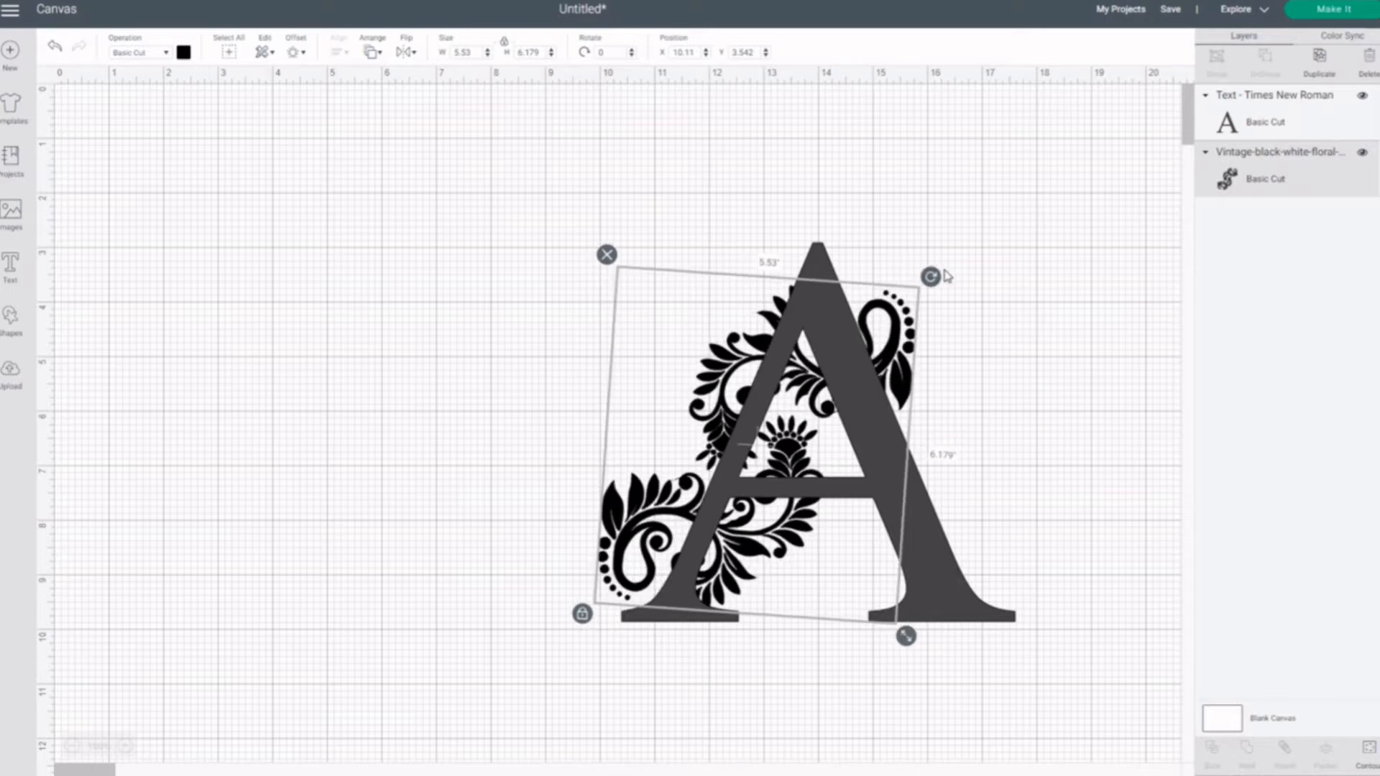
{"action": "left_click_drag", "start_coordinate": [929, 275], "coordinate": [933, 279]}
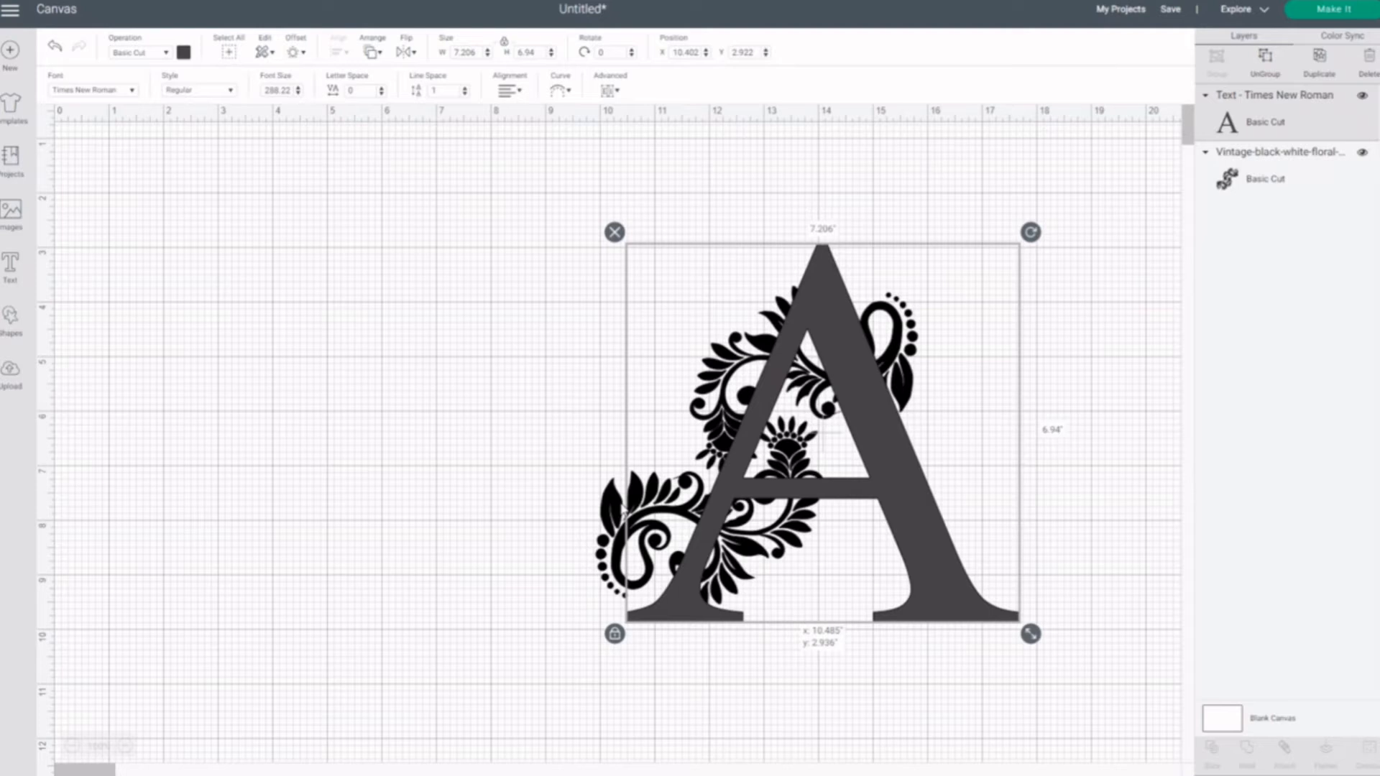
{"action": "left_click_drag", "start_coordinate": [819, 440], "coordinate": [810, 427]}
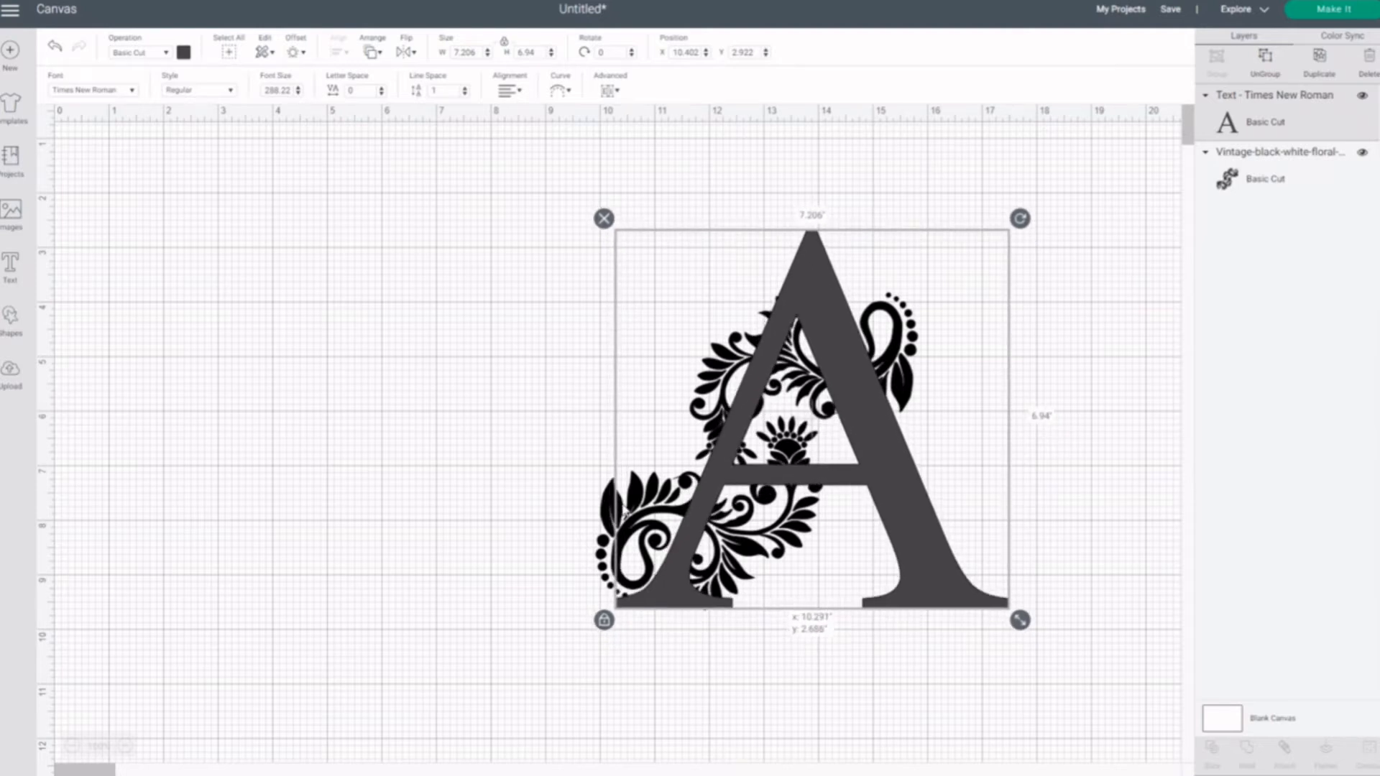
{"action": "left_click_drag", "start_coordinate": [810, 423], "coordinate": [812, 424]}
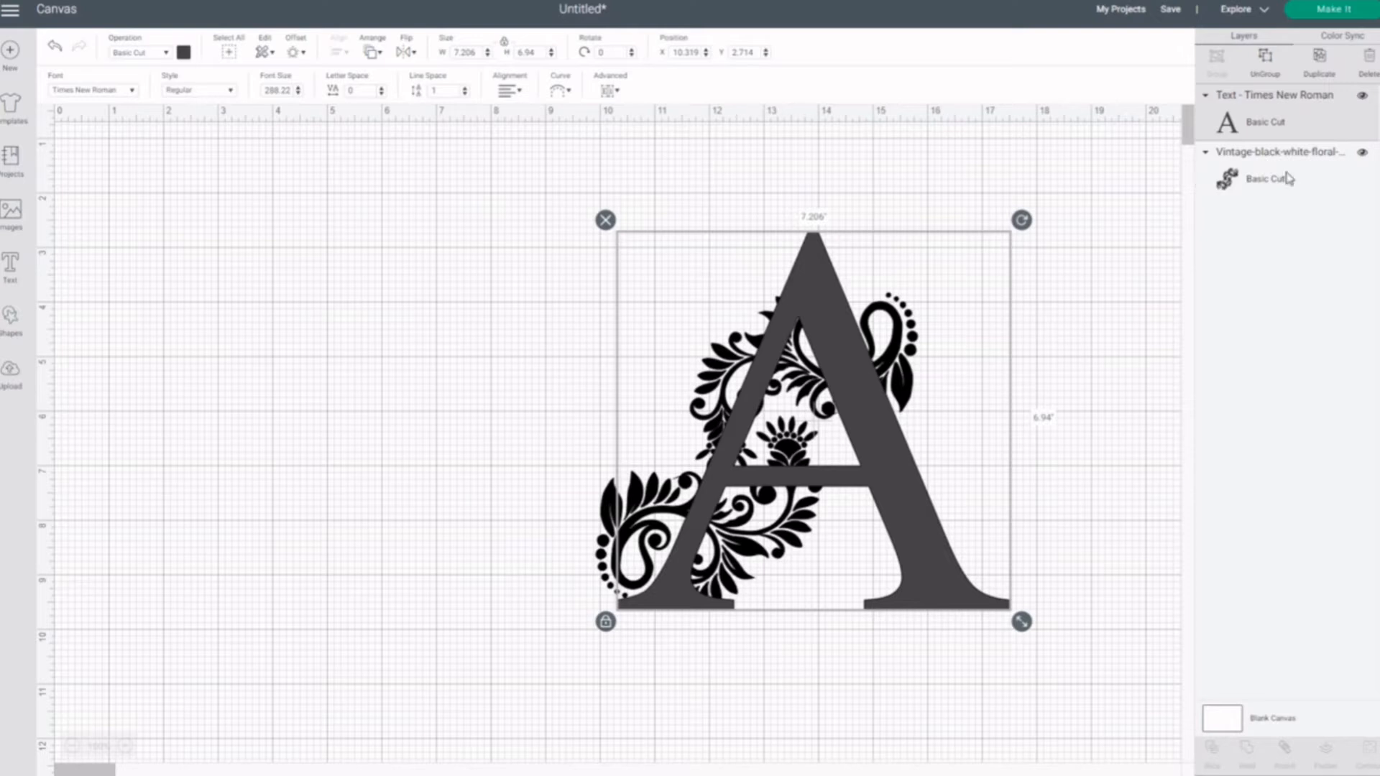
{"action": "left_click_drag", "start_coordinate": [1020, 220], "coordinate": [933, 279]}
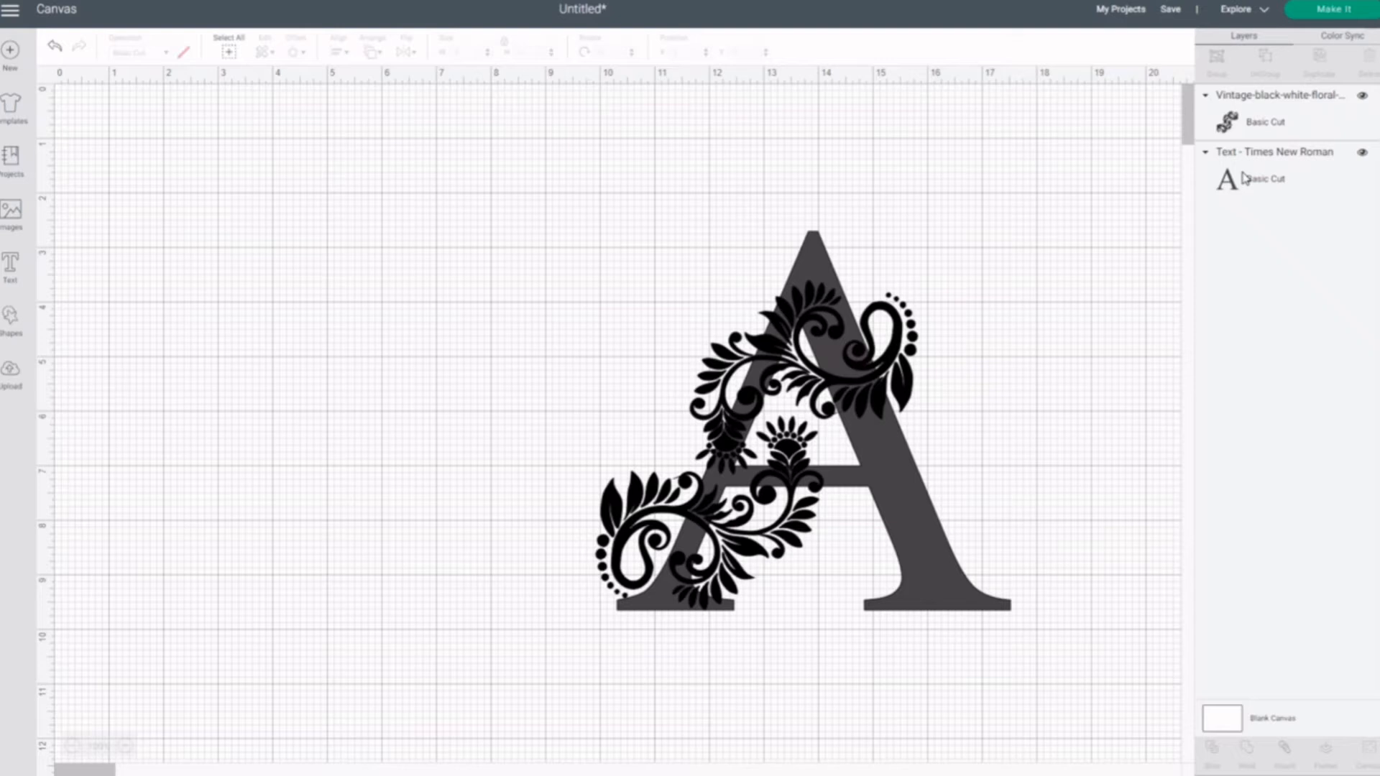
Step: Select the A and the floral swirl together and weld them into one shape
{"action": "left_click", "coordinate": [1225, 179]}
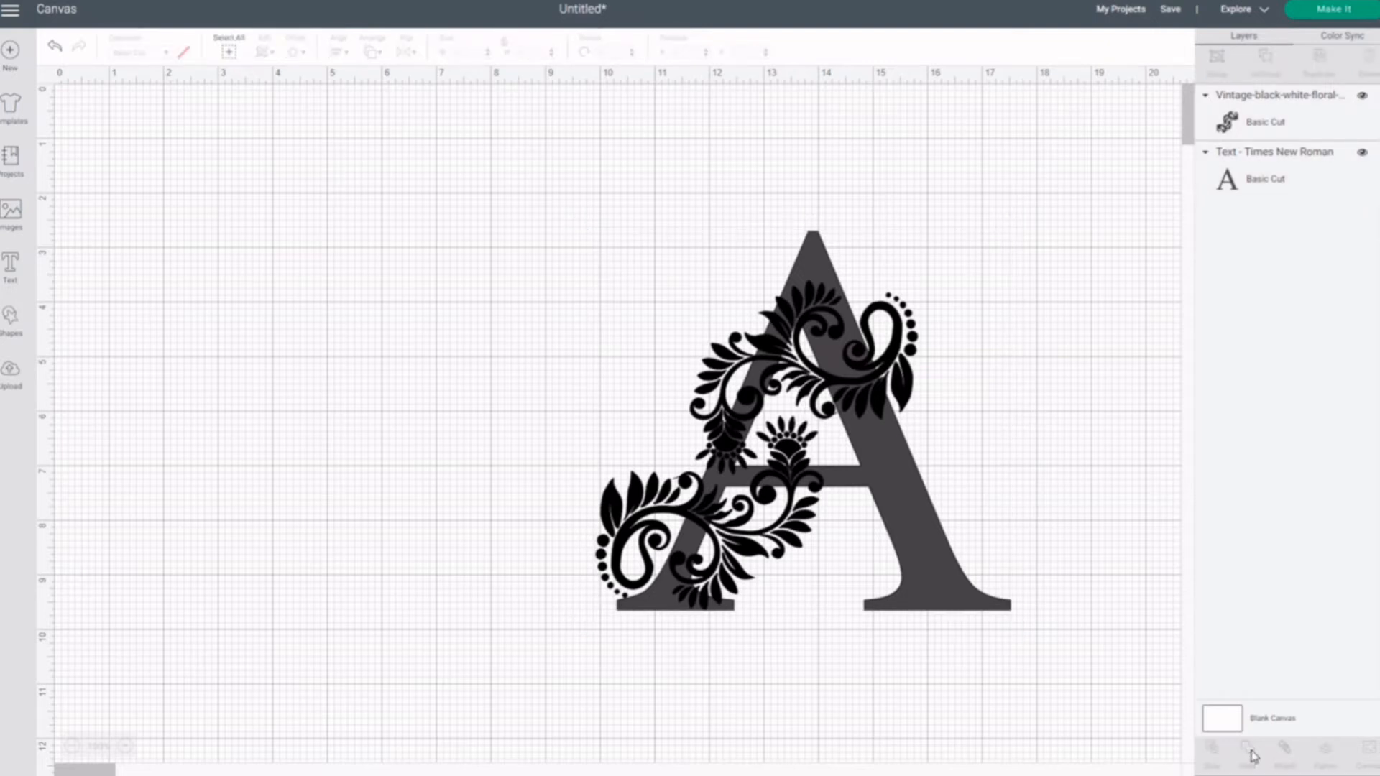
{"action": "left_click", "coordinate": [1285, 749]}
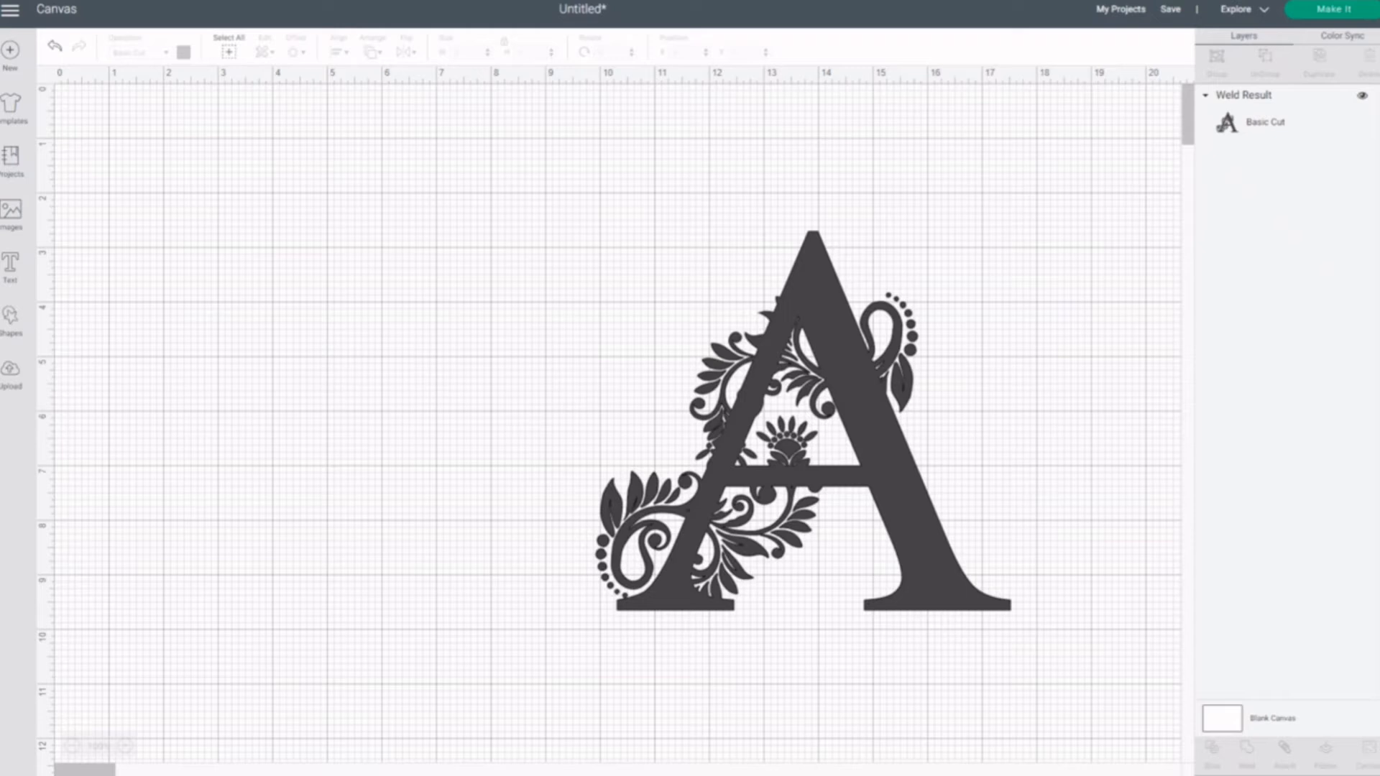
{"action": "left_click", "coordinate": [11, 317]}
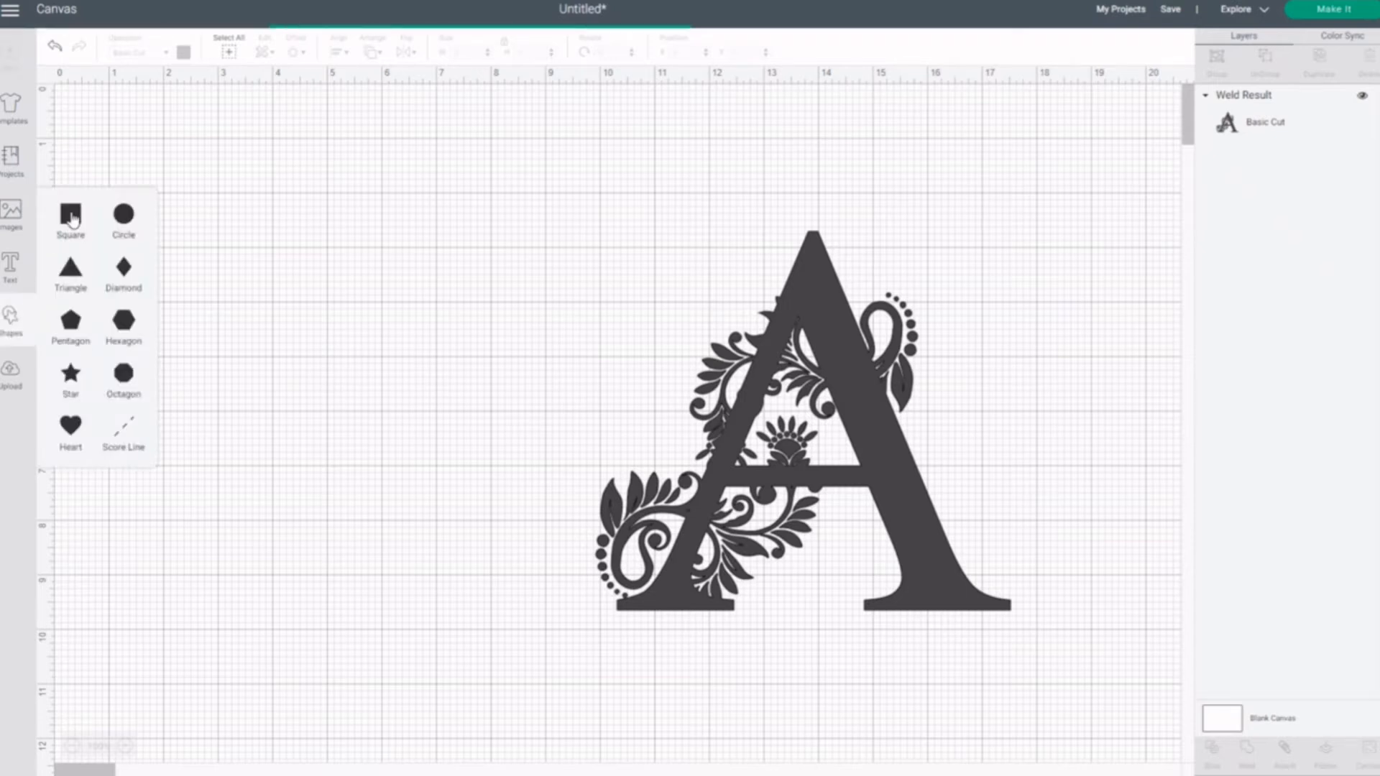
Step: Add a square and stretch it into a long, flat rectangle
{"action": "left_click", "coordinate": [70, 212]}
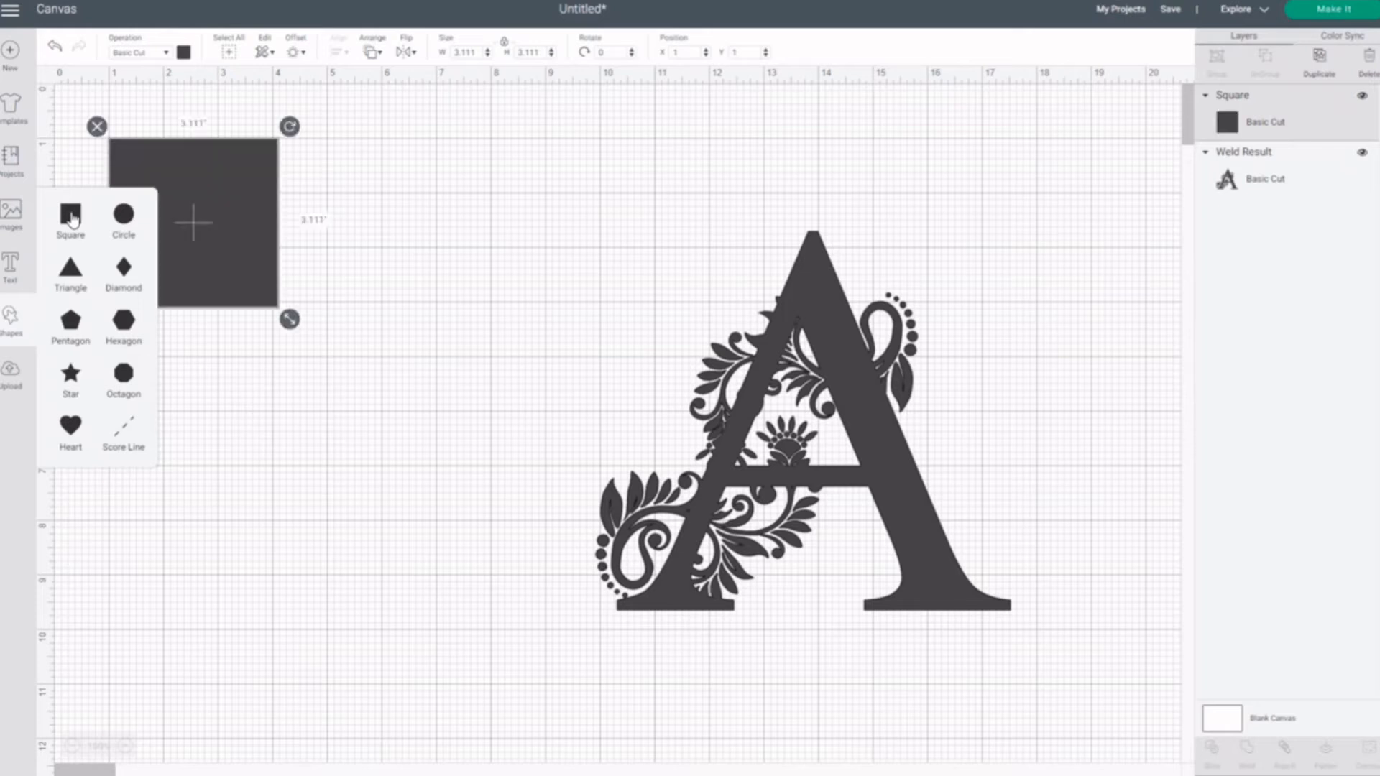
{"action": "mouse_move", "coordinate": [285, 390]}
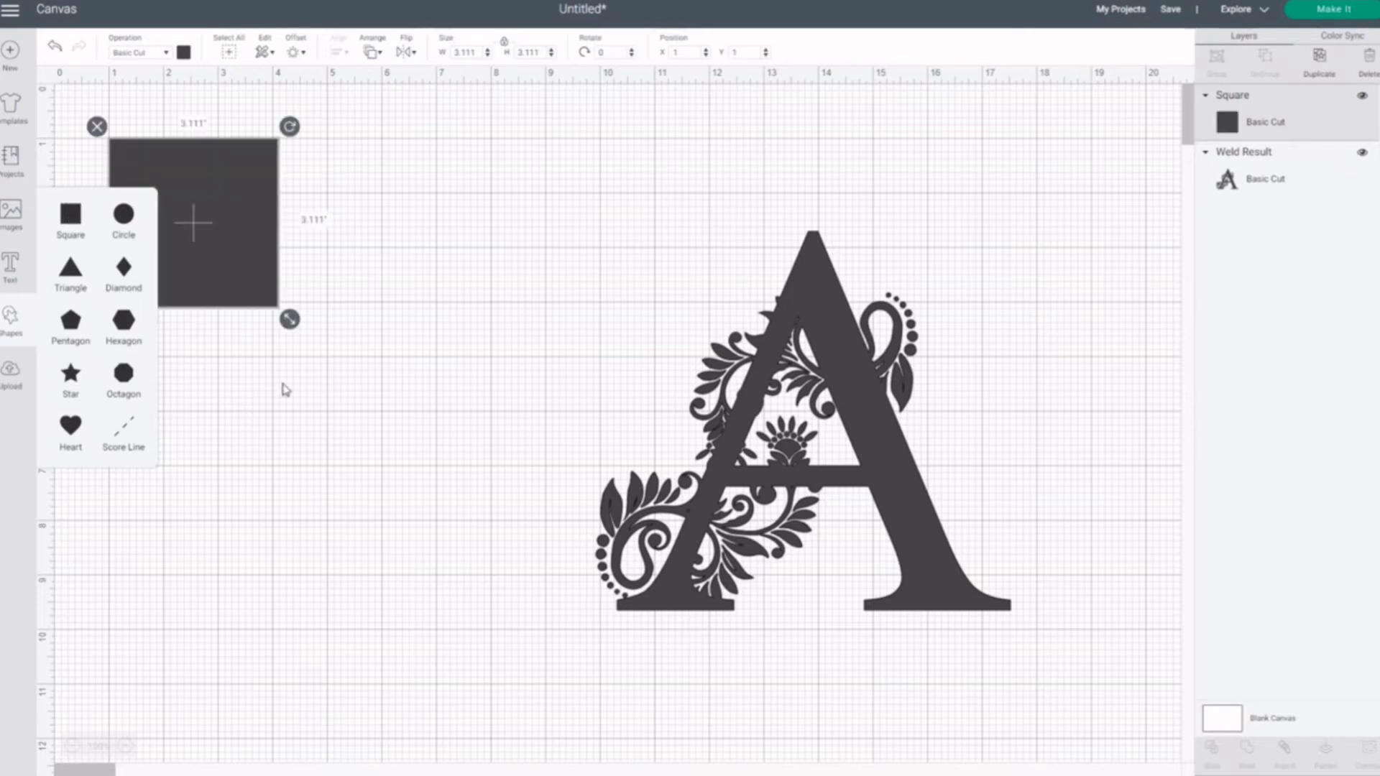
{"action": "left_click_drag", "start_coordinate": [192, 223], "coordinate": [306, 325]}
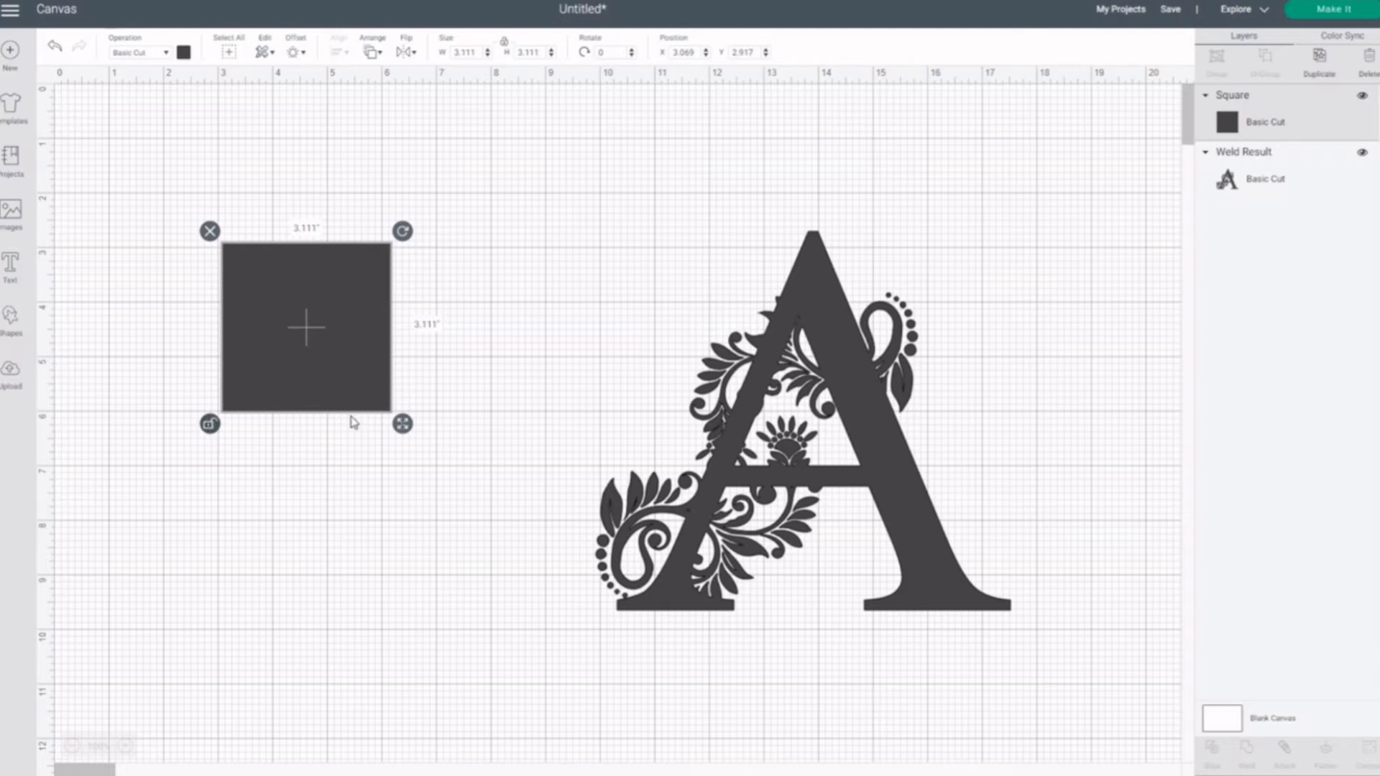
{"action": "left_click_drag", "start_coordinate": [403, 423], "coordinate": [463, 394]}
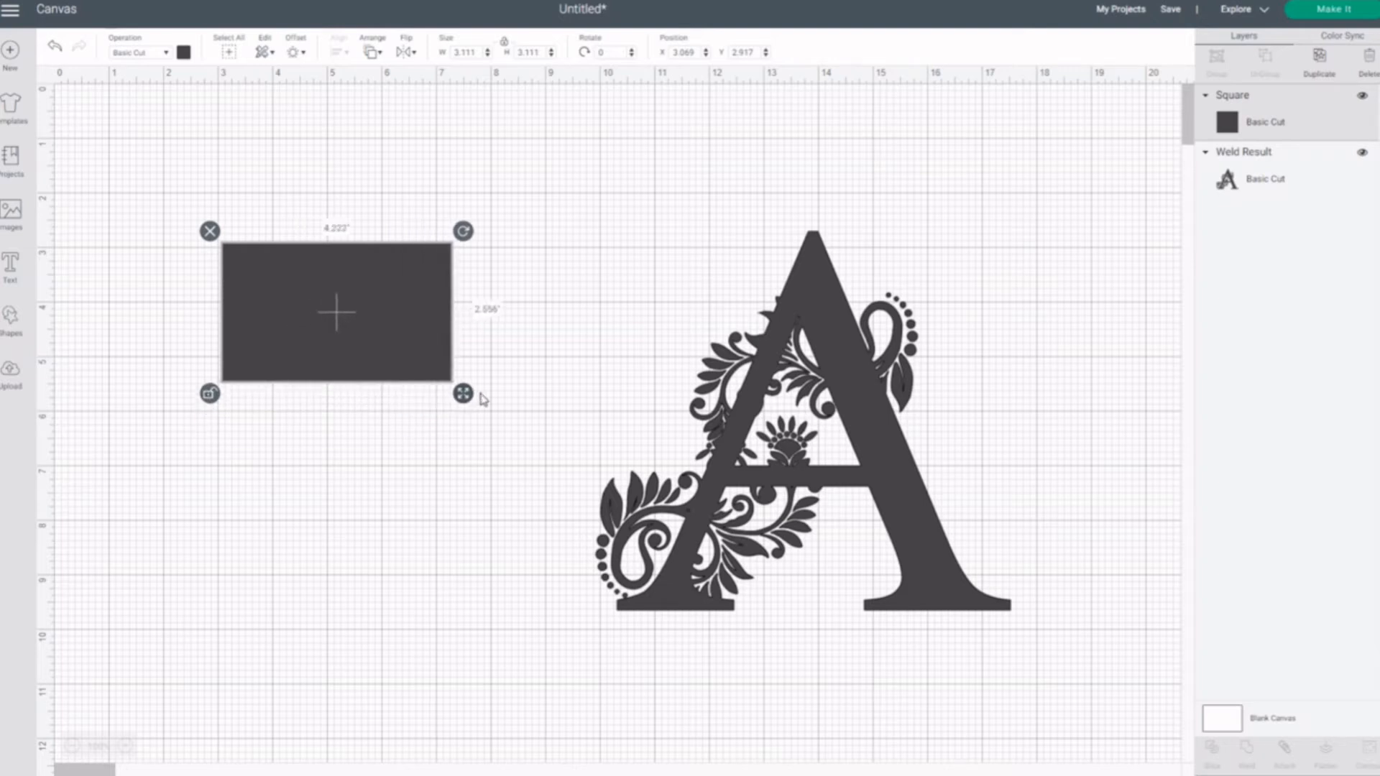
{"action": "left_click_drag", "start_coordinate": [464, 393], "coordinate": [538, 367]}
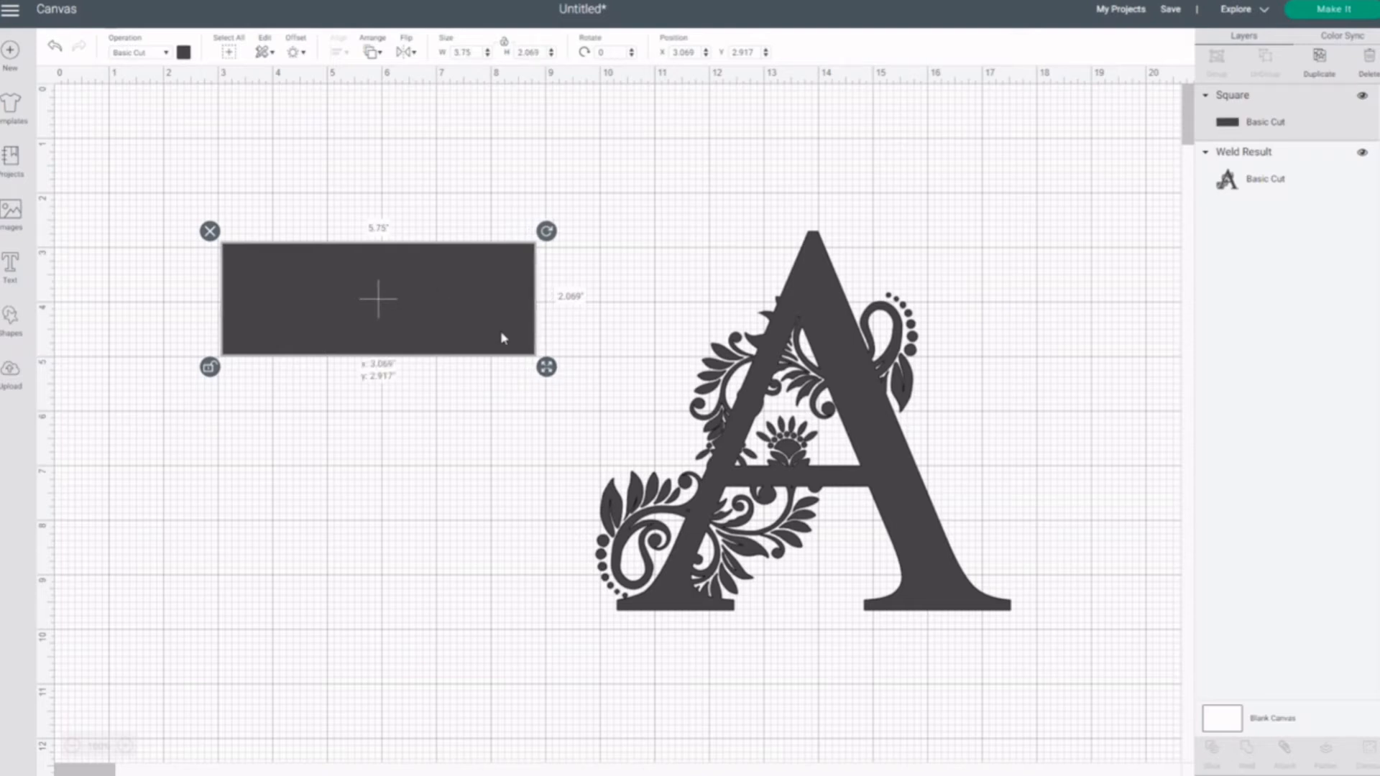
Step: Position the rectangle across the A's middle and widen it to span the letter
{"action": "left_click_drag", "start_coordinate": [379, 298], "coordinate": [772, 451]}
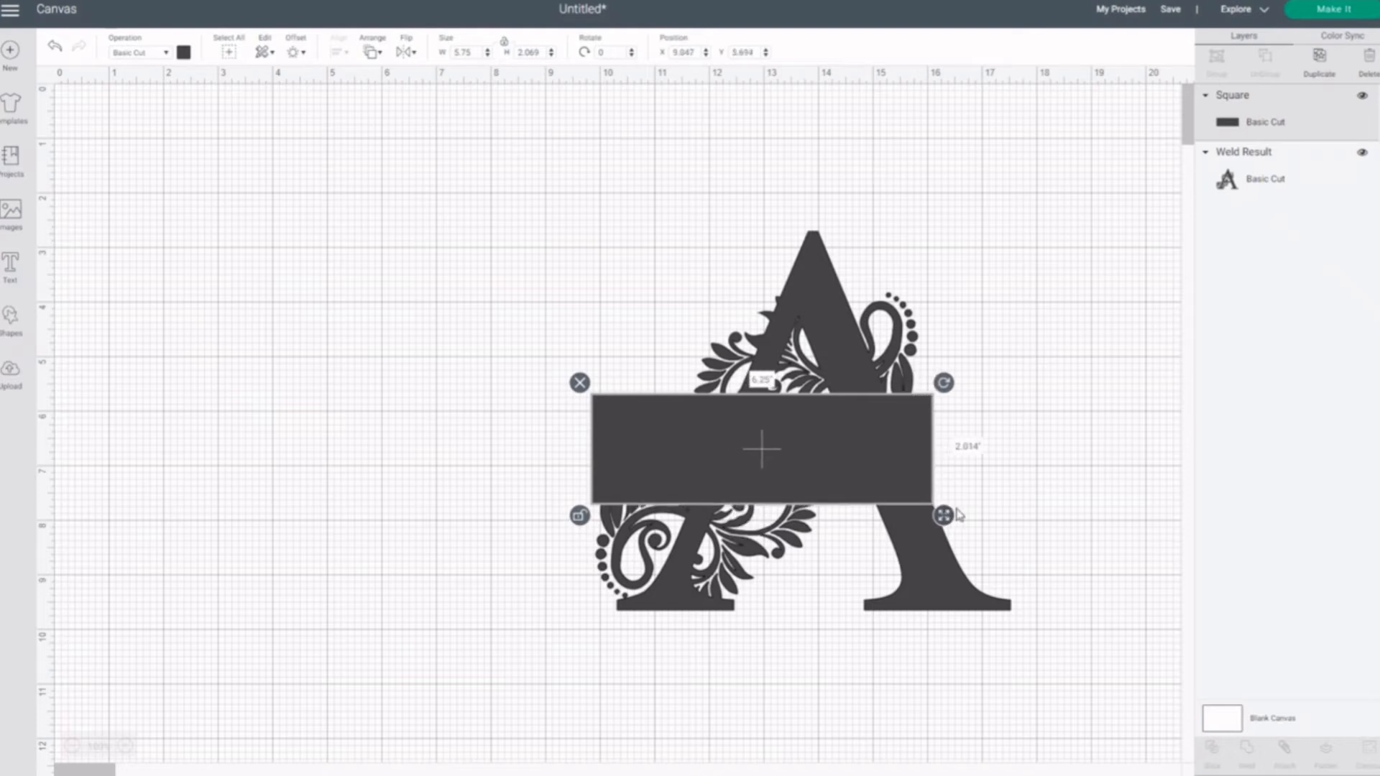
{"action": "left_click_drag", "start_coordinate": [942, 514], "coordinate": [990, 519]}
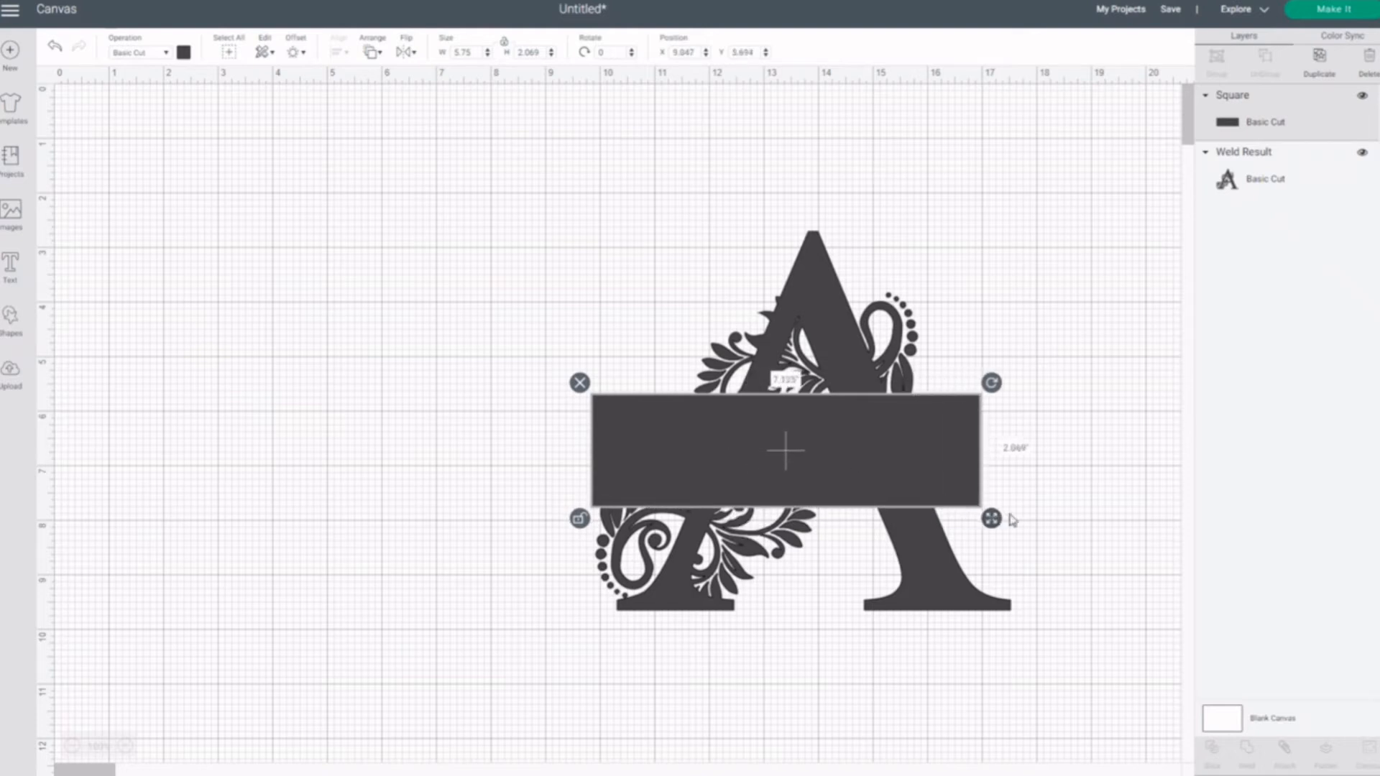
{"action": "left_click_drag", "start_coordinate": [992, 519], "coordinate": [1035, 521]}
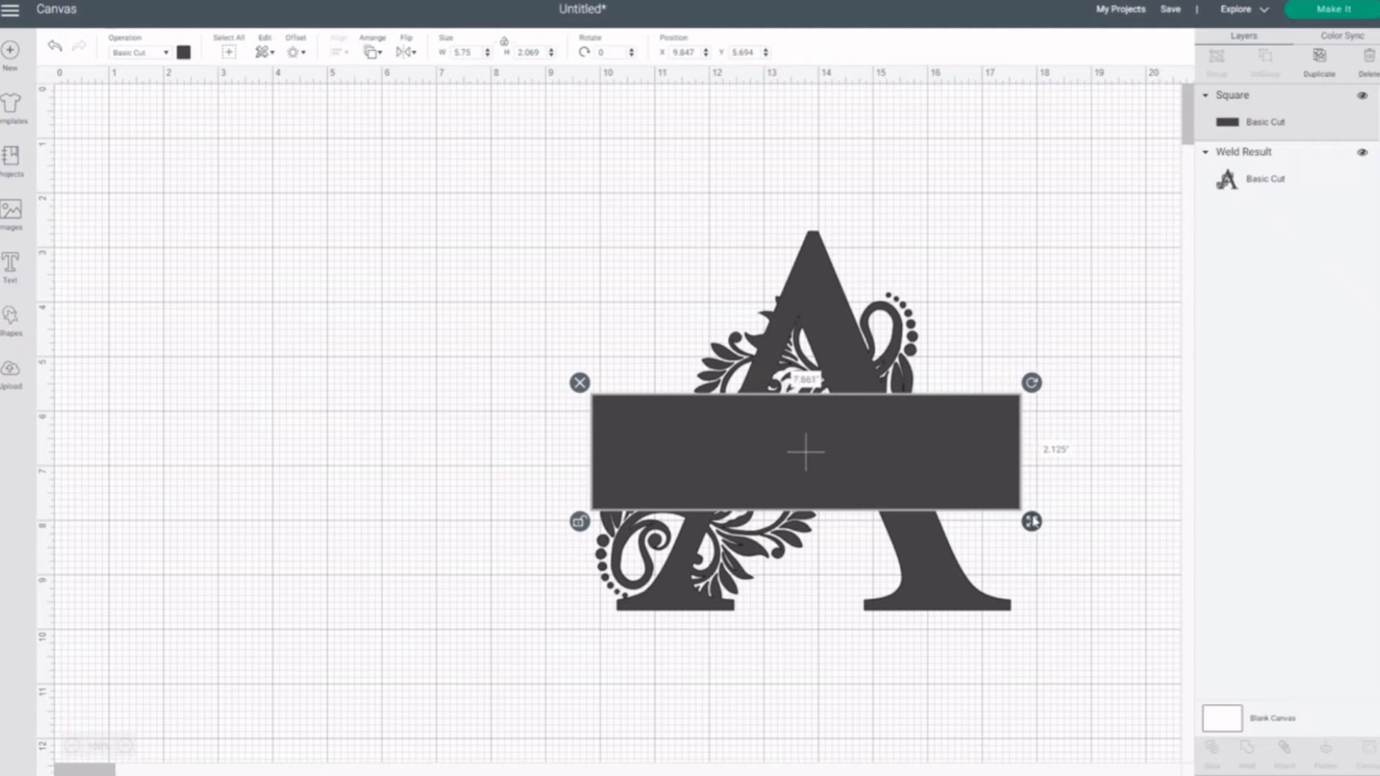
{"action": "left_click_drag", "start_coordinate": [1035, 521], "coordinate": [1028, 515]}
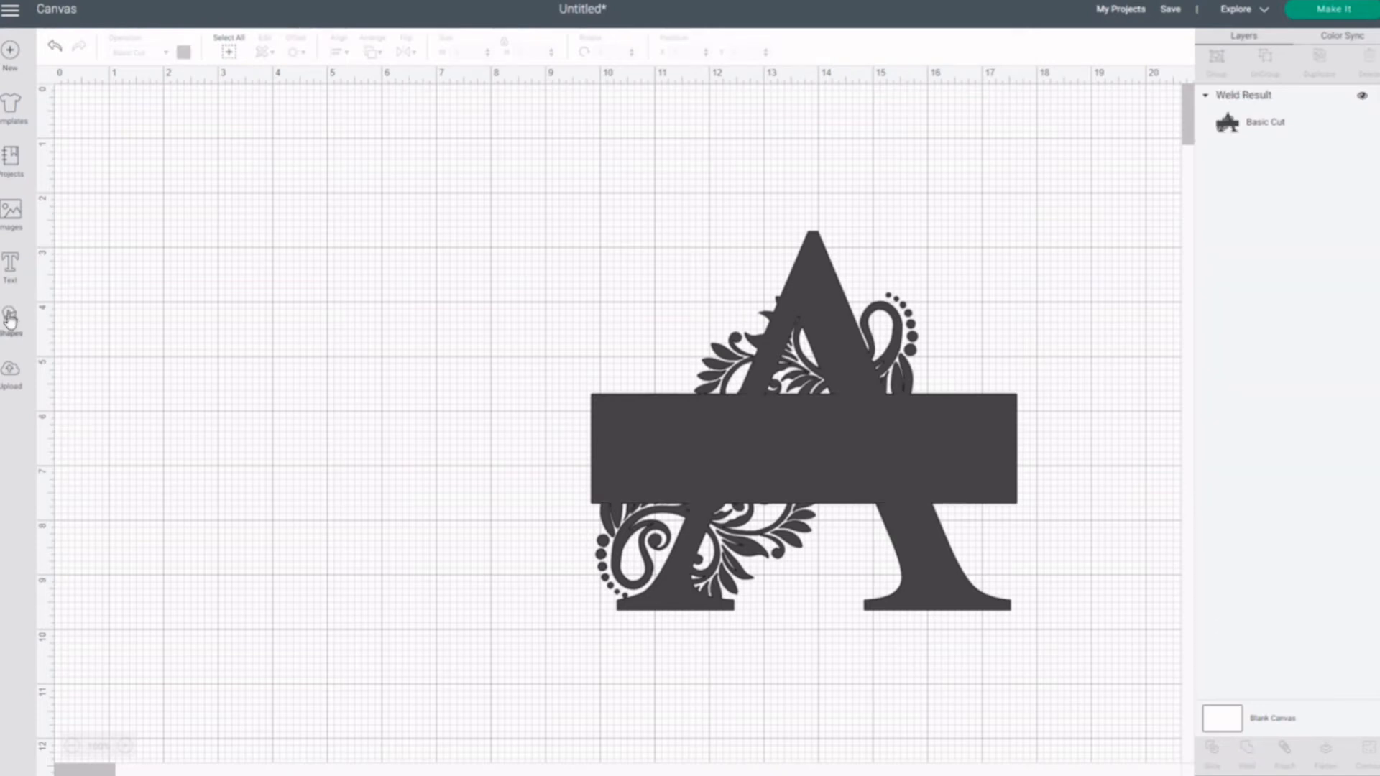
Step: Add a second square and stretch it into a bar over the welded bar, past both ends
{"action": "left_click", "coordinate": [12, 319]}
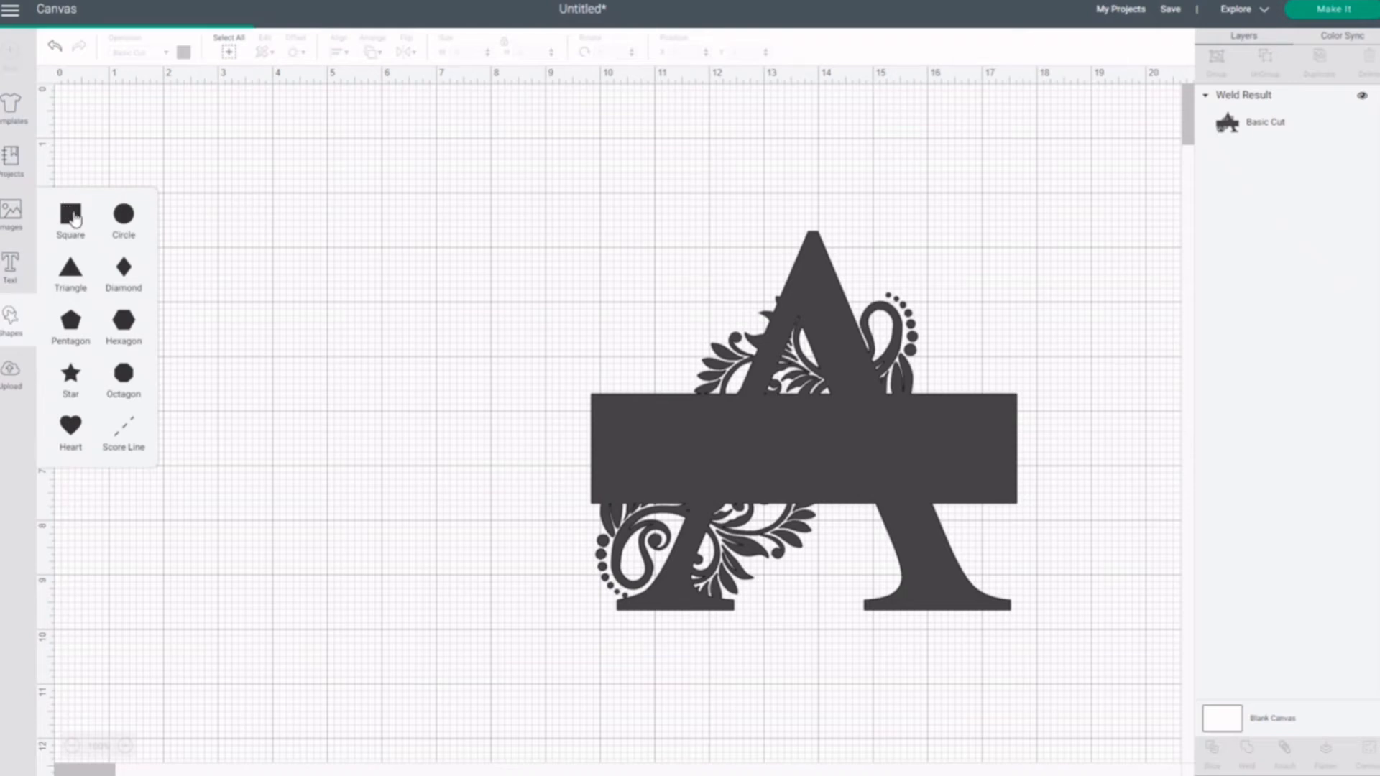
{"action": "left_click", "coordinate": [69, 215]}
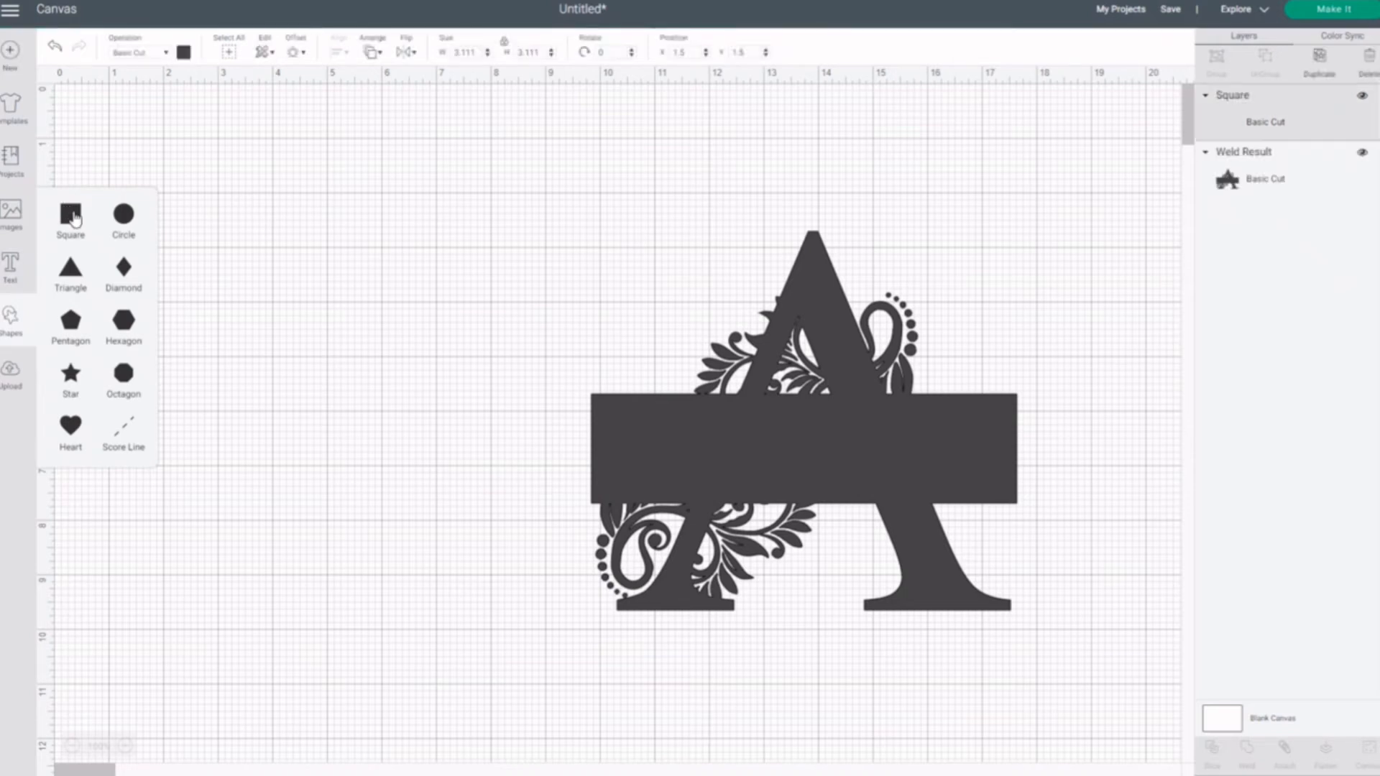
{"action": "left_click", "coordinate": [70, 215]}
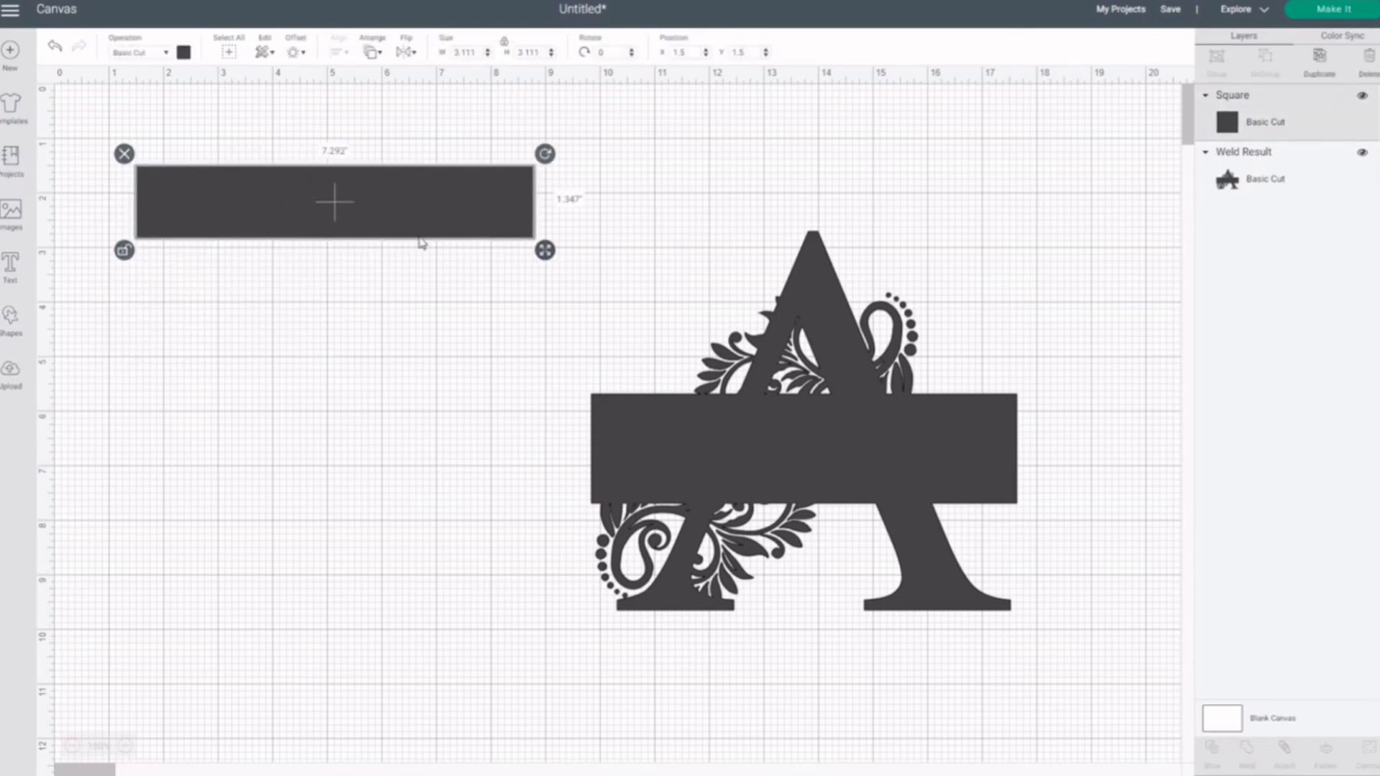
{"action": "left_click_drag", "start_coordinate": [335, 201], "coordinate": [720, 444]}
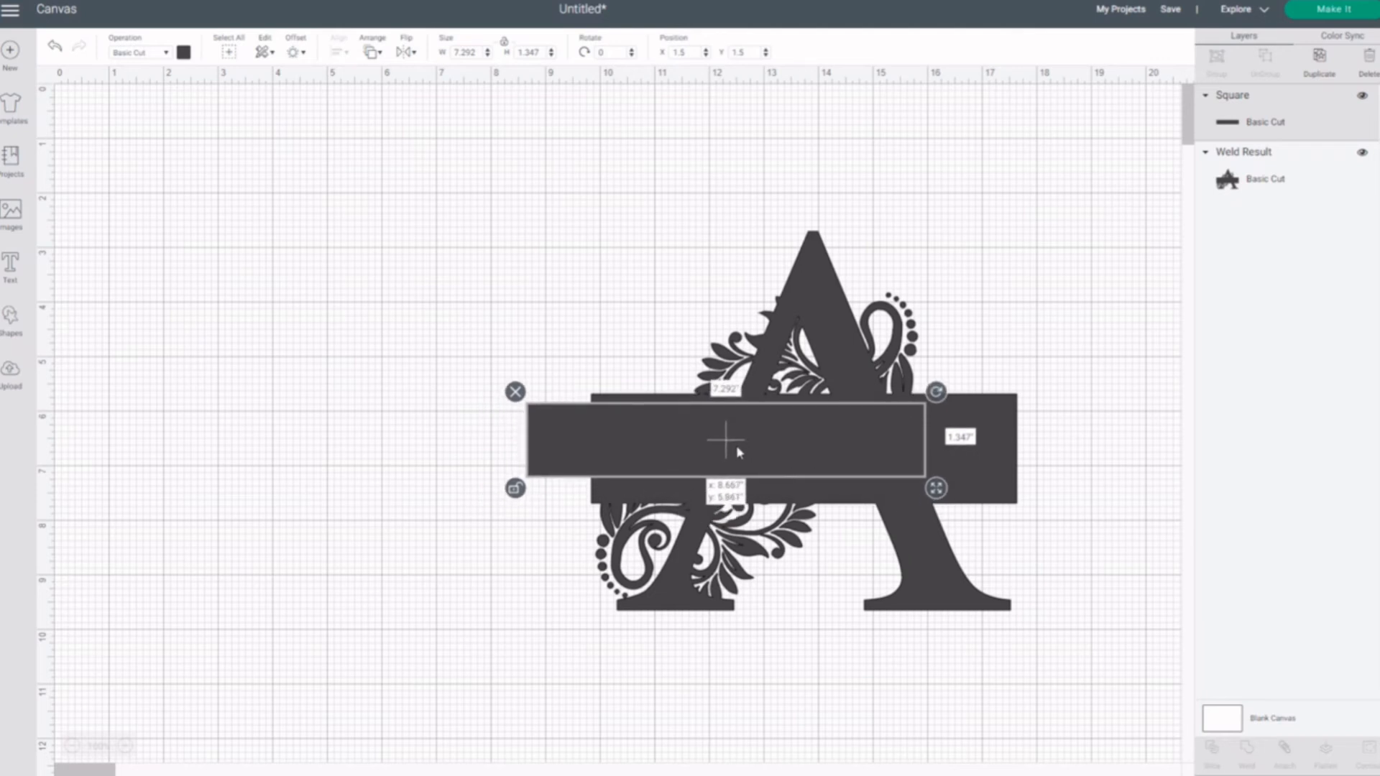
{"action": "left_click_drag", "start_coordinate": [724, 440], "coordinate": [760, 440]}
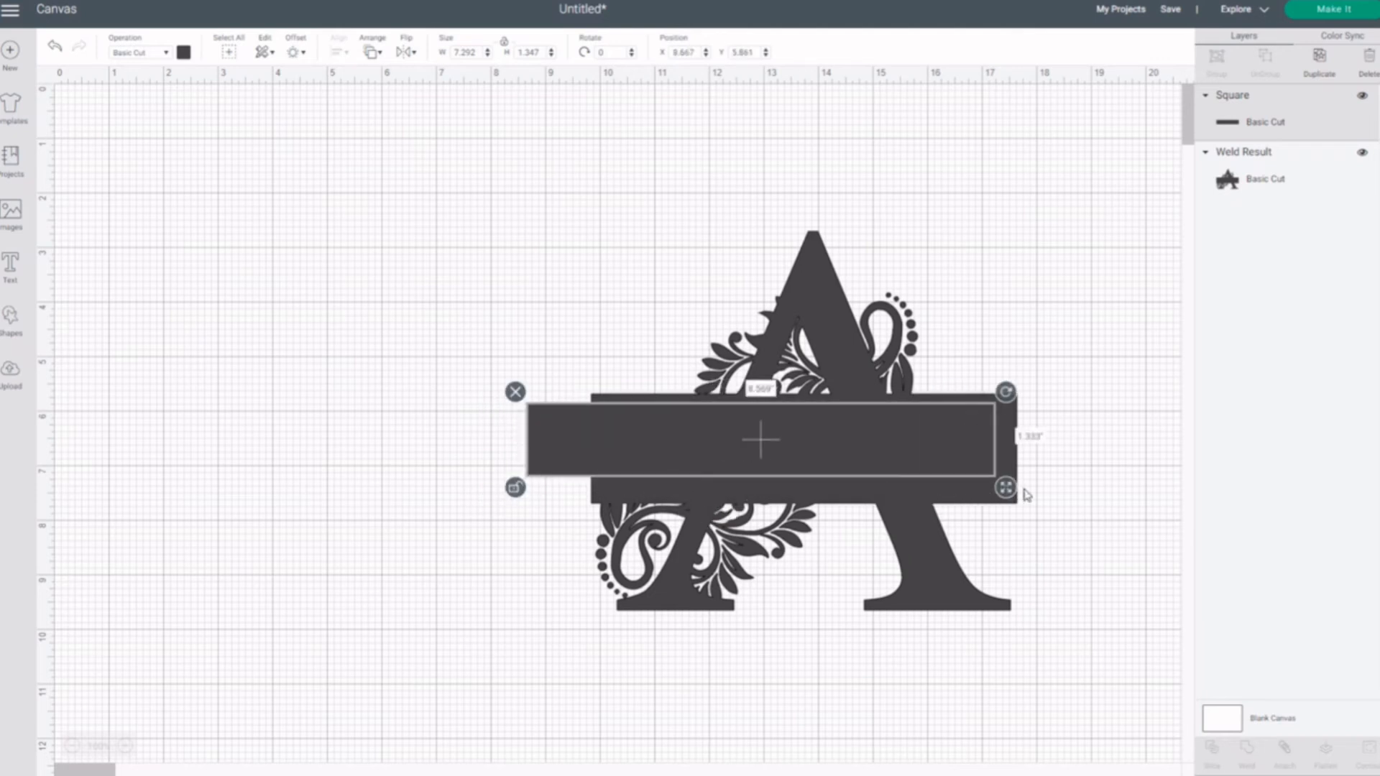
{"action": "left_click_drag", "start_coordinate": [1007, 489], "coordinate": [1054, 497]}
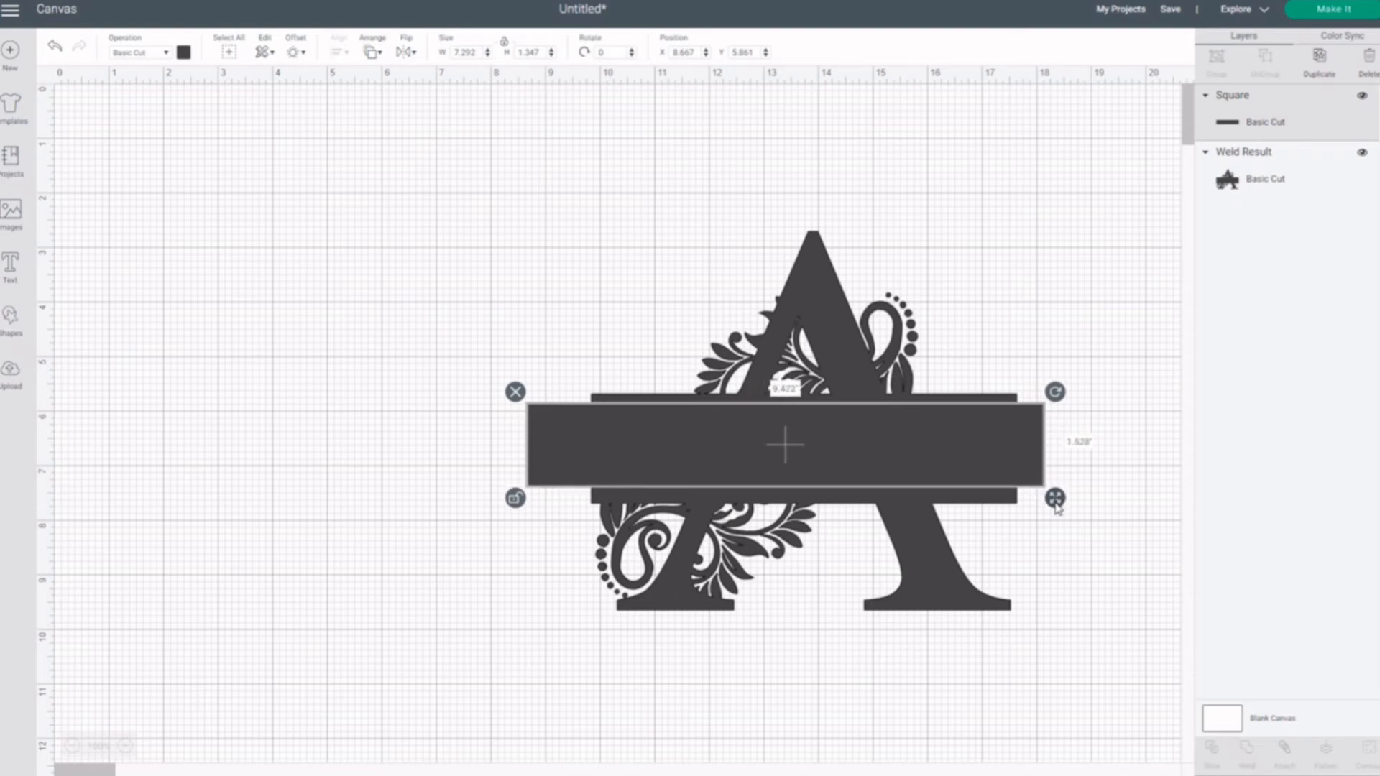
{"action": "left_click_drag", "start_coordinate": [1055, 498], "coordinate": [1056, 505]}
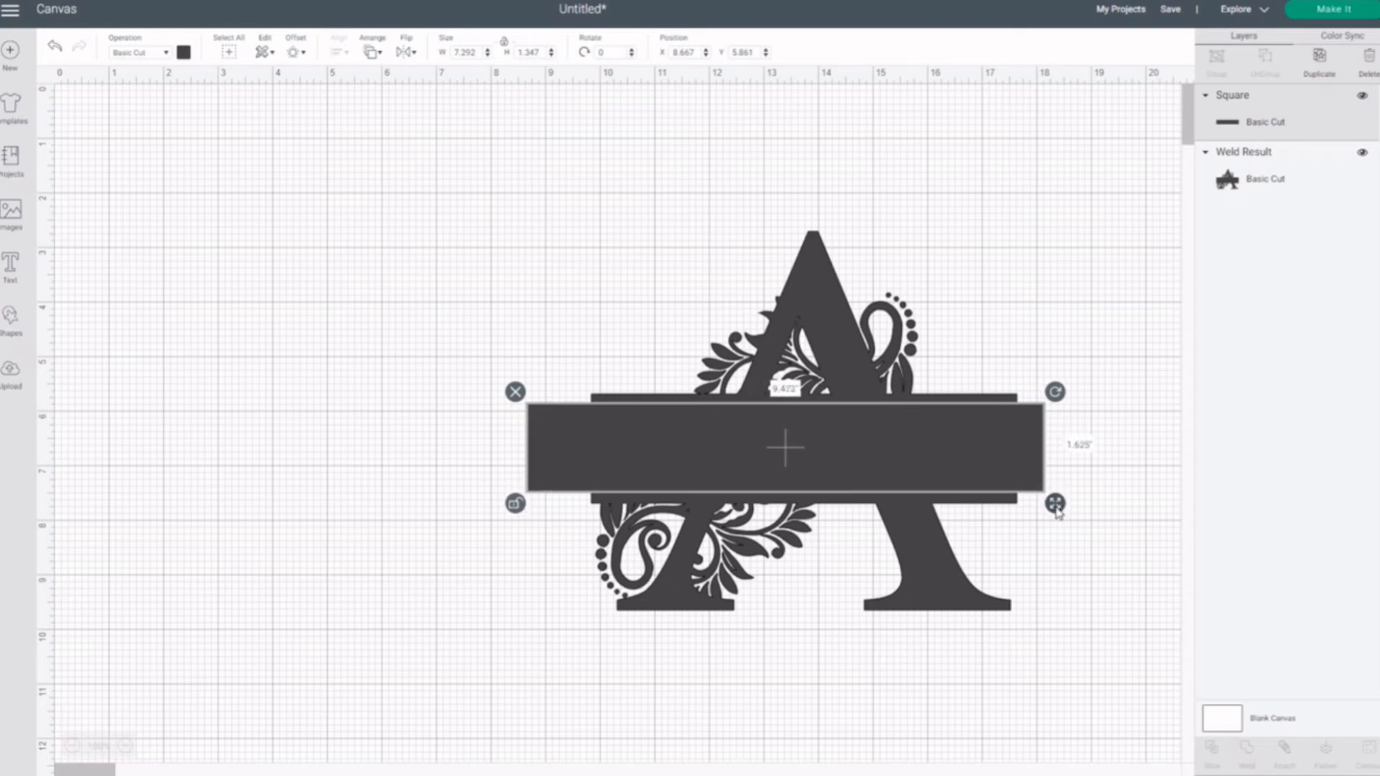
{"action": "left_click_drag", "start_coordinate": [1055, 503], "coordinate": [1055, 506]}
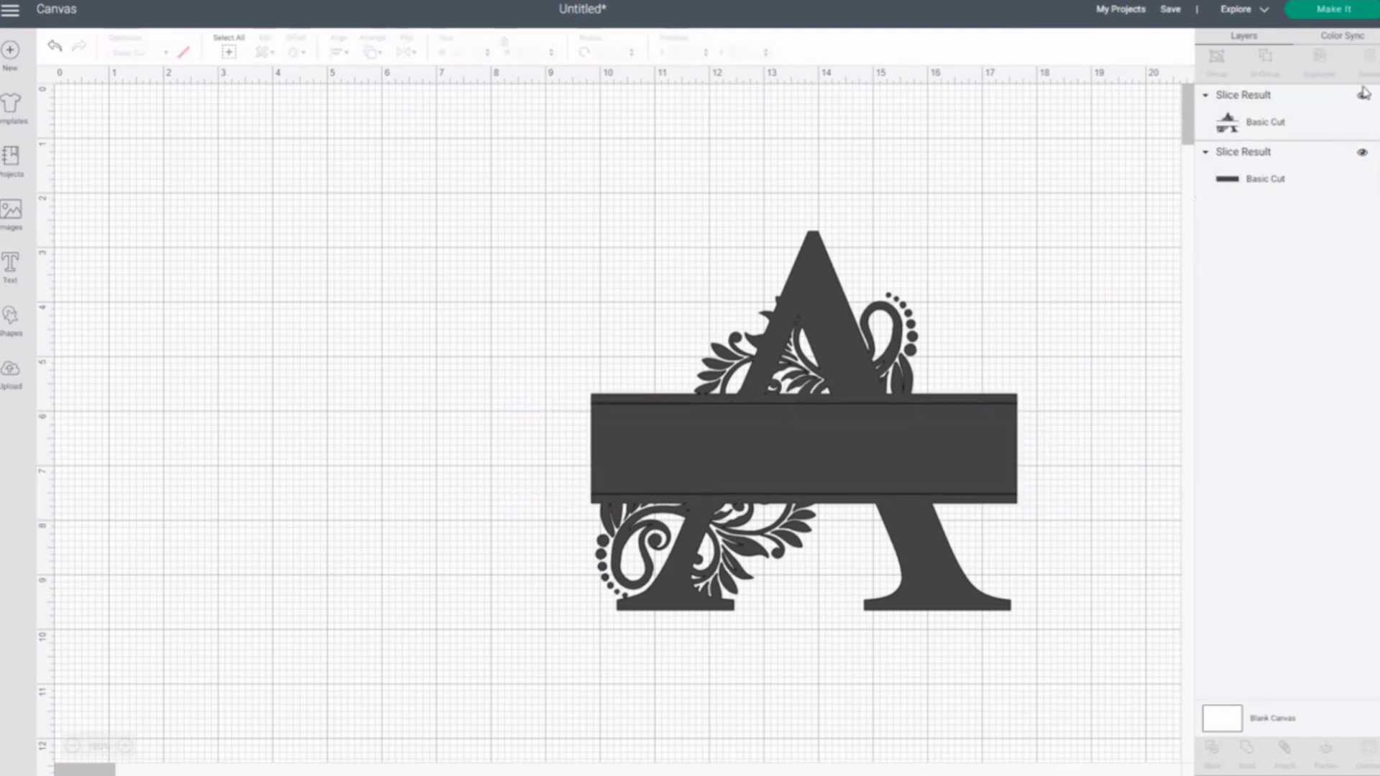
Step: Select the middle sliced piece and delete it, leaving an open band across the A
{"action": "left_click", "coordinate": [801, 448]}
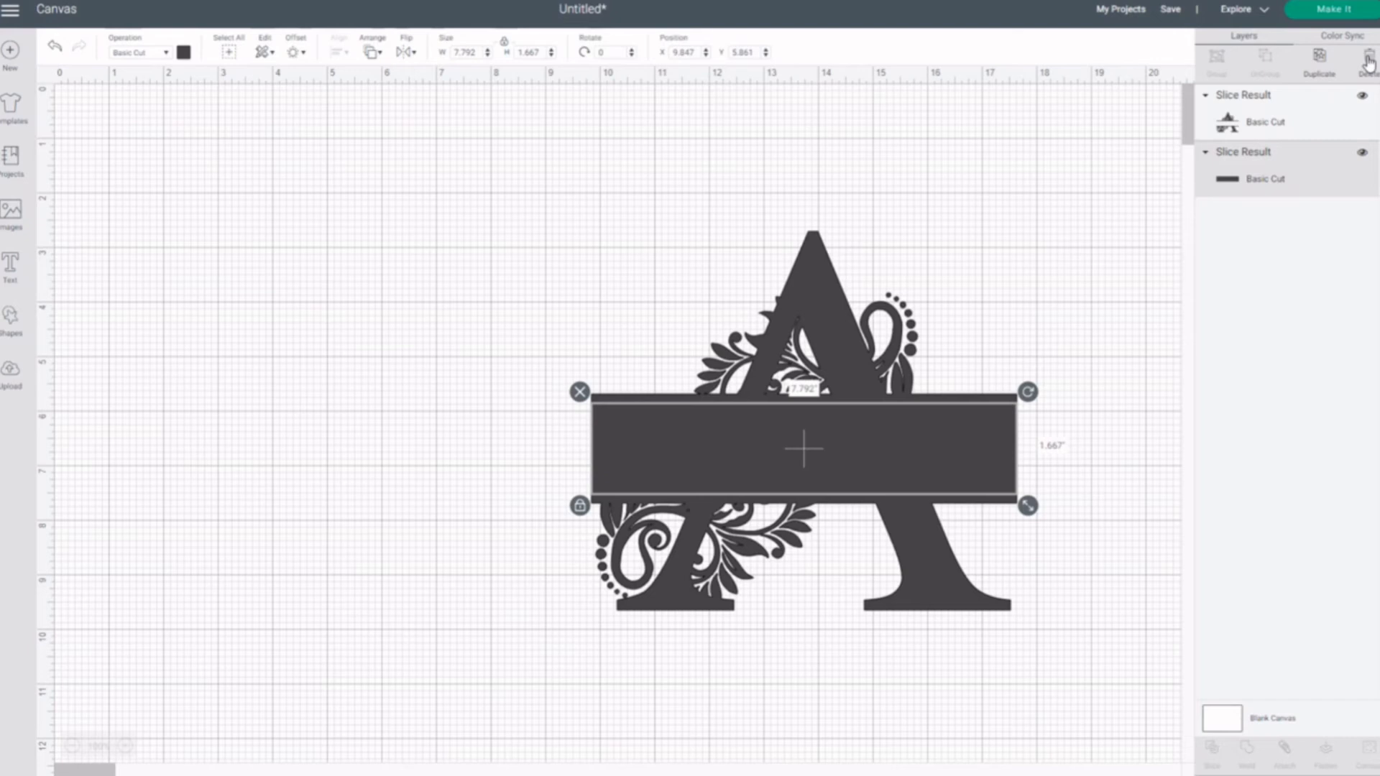
{"action": "left_click", "coordinate": [1368, 57]}
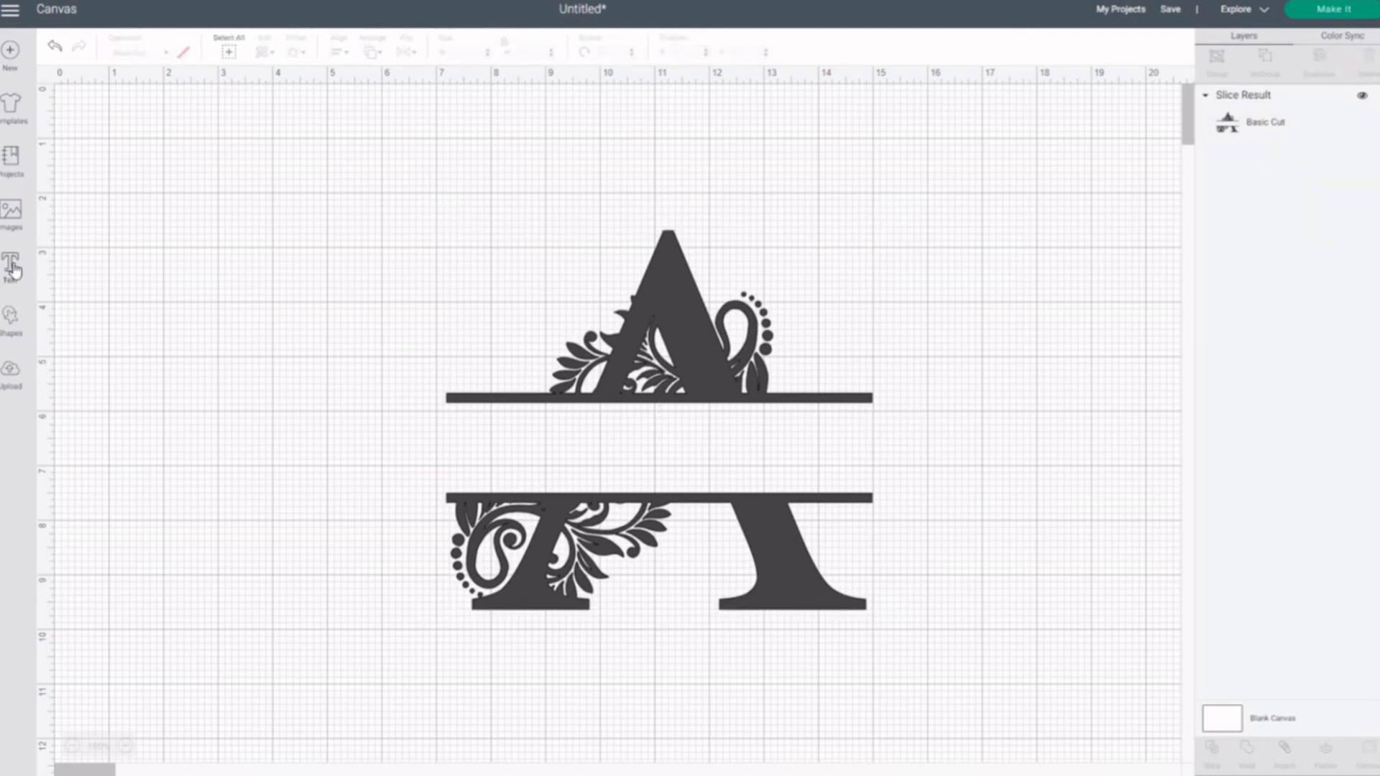
{"action": "left_click", "coordinate": [12, 266]}
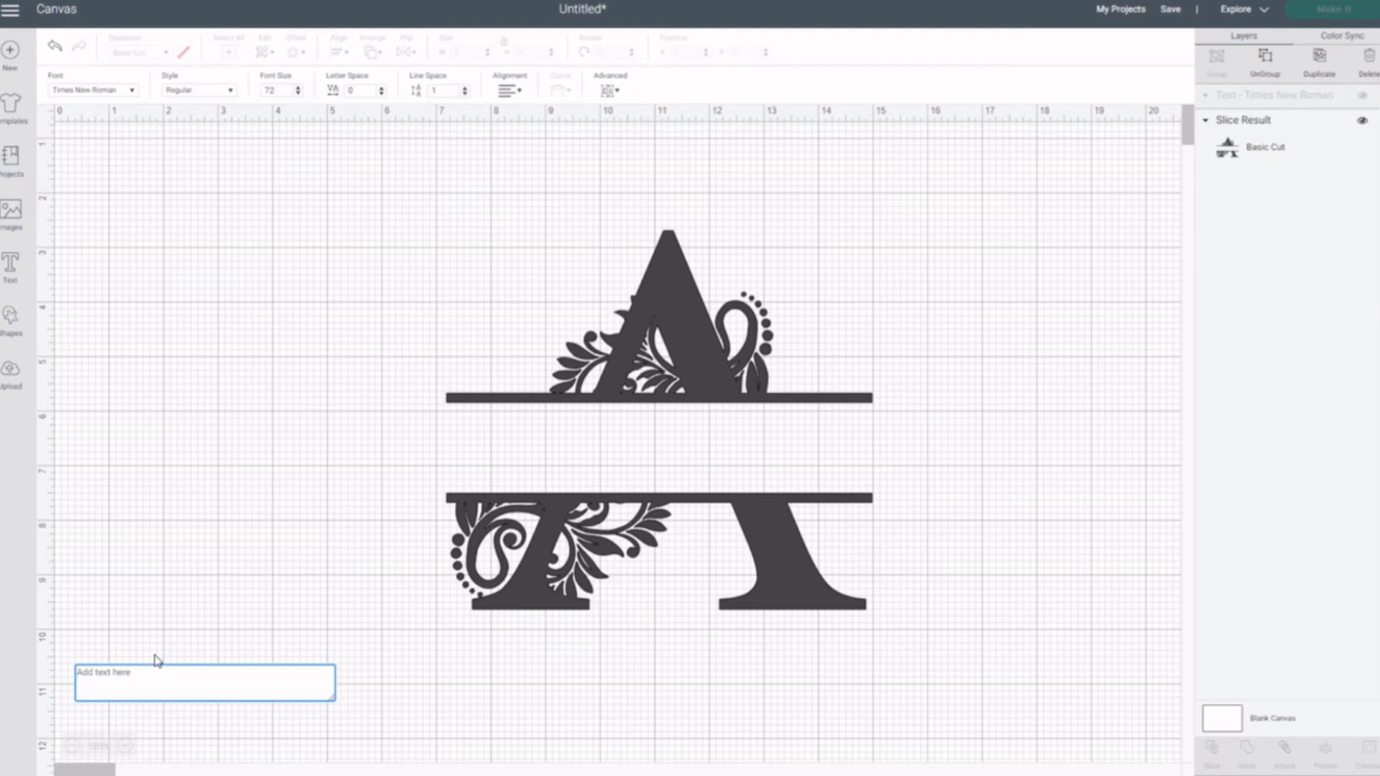
Step: Type ALYSSA, then move and shrink it to fit between the A's two bars
{"action": "type", "text": "A"}
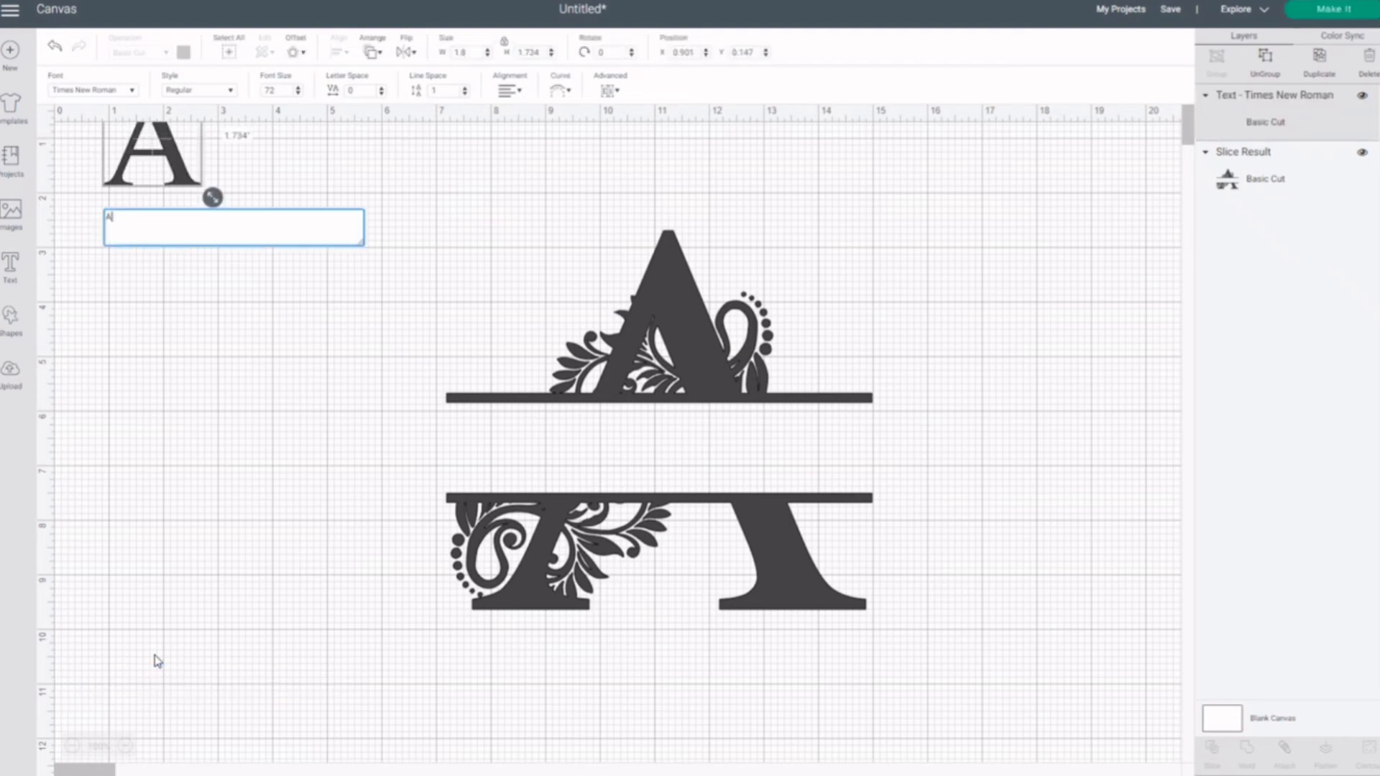
{"action": "type", "text": "LYSSA"}
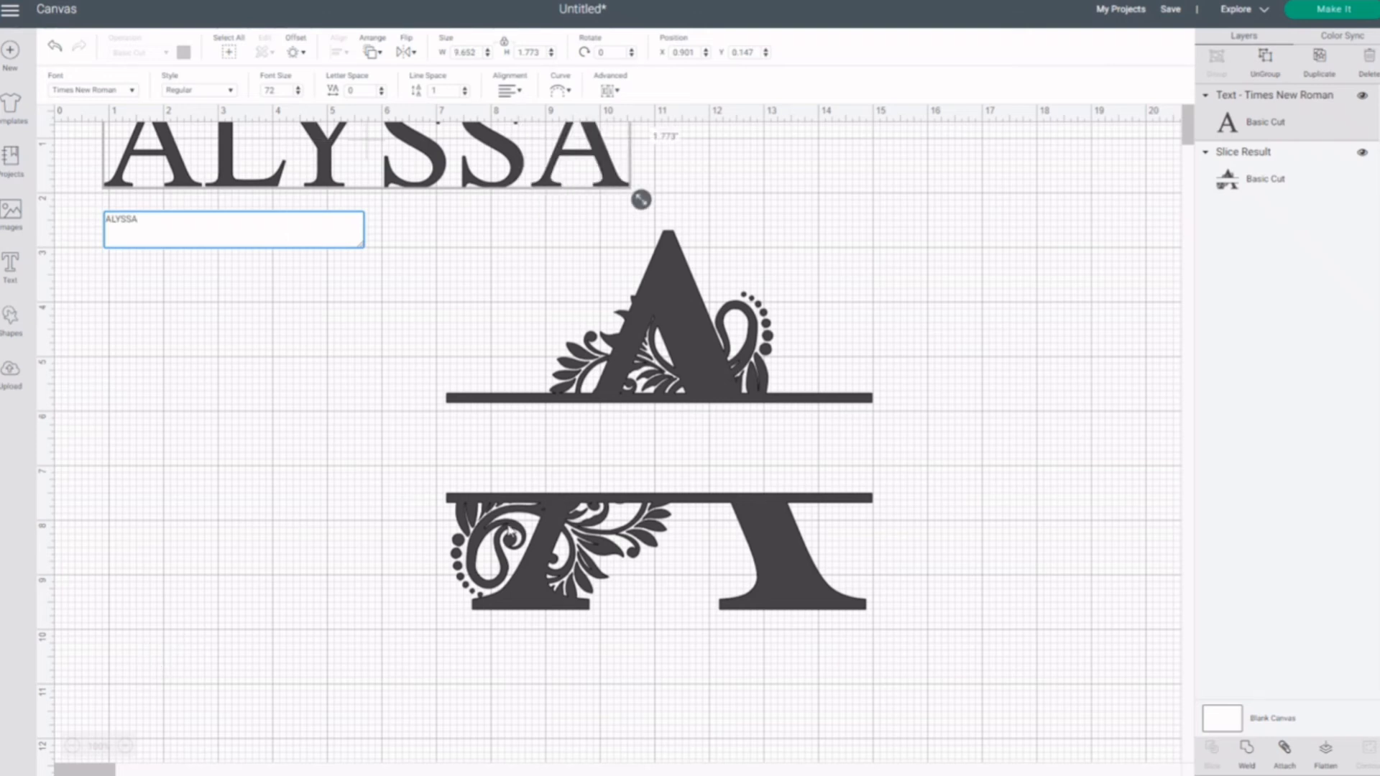
{"action": "left_click", "coordinate": [458, 193]}
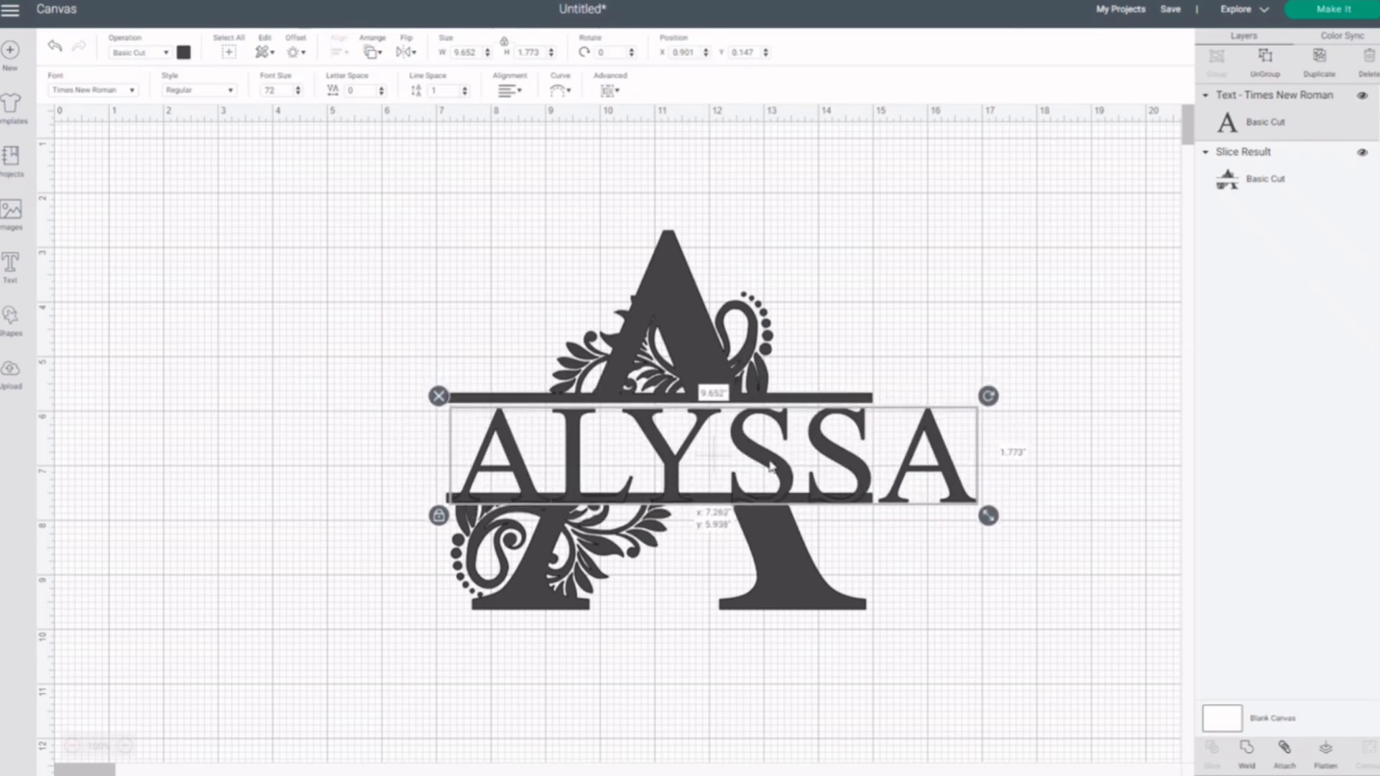
{"action": "left_click_drag", "start_coordinate": [988, 515], "coordinate": [974, 509]}
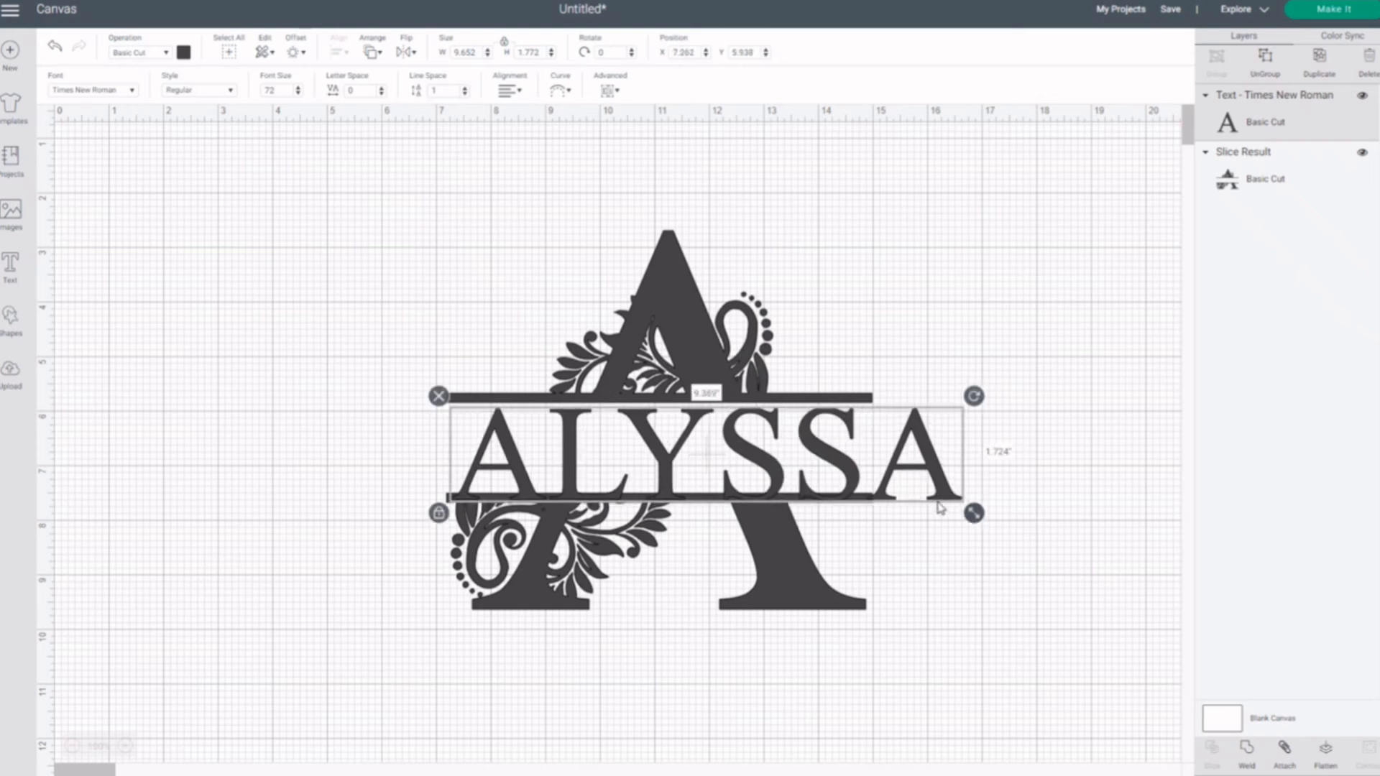
{"action": "left_click_drag", "start_coordinate": [975, 514], "coordinate": [878, 495]}
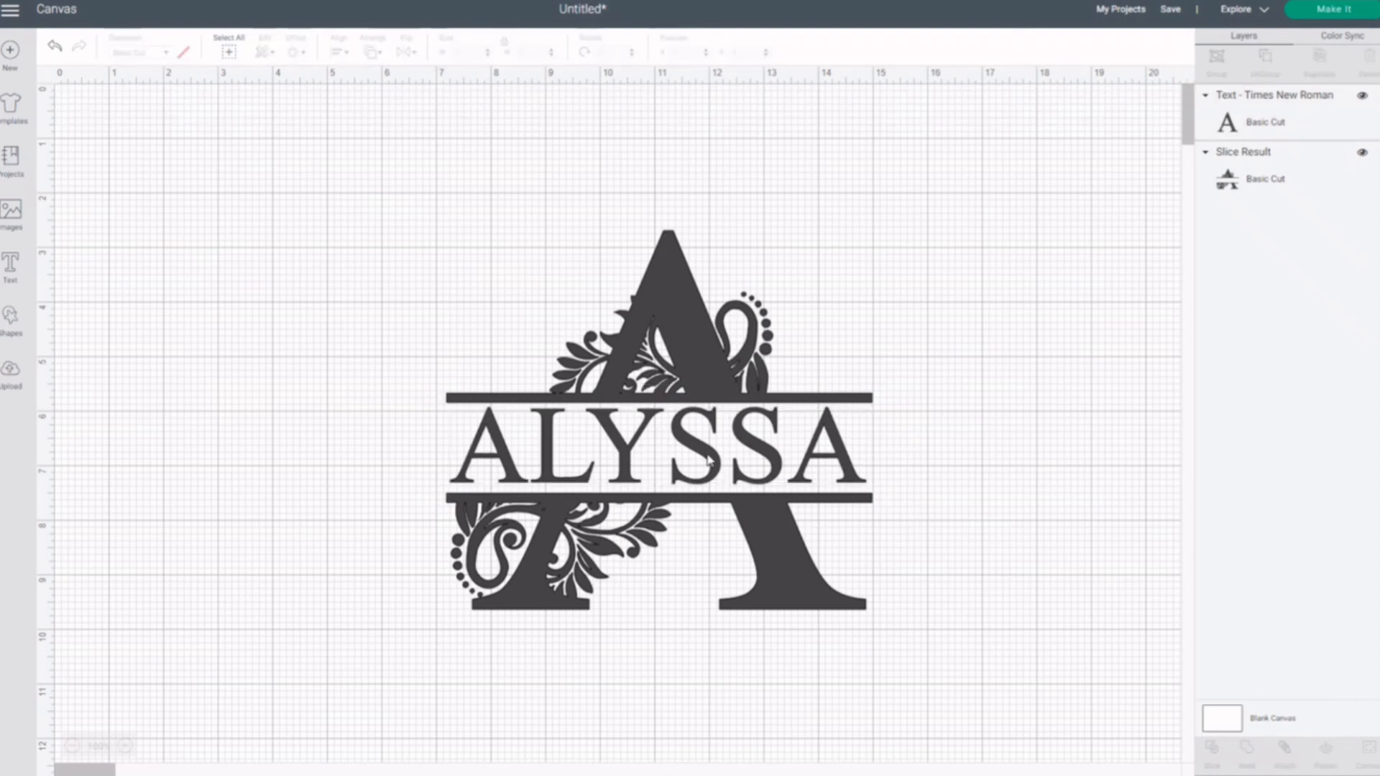
{"action": "left_click", "coordinate": [651, 444]}
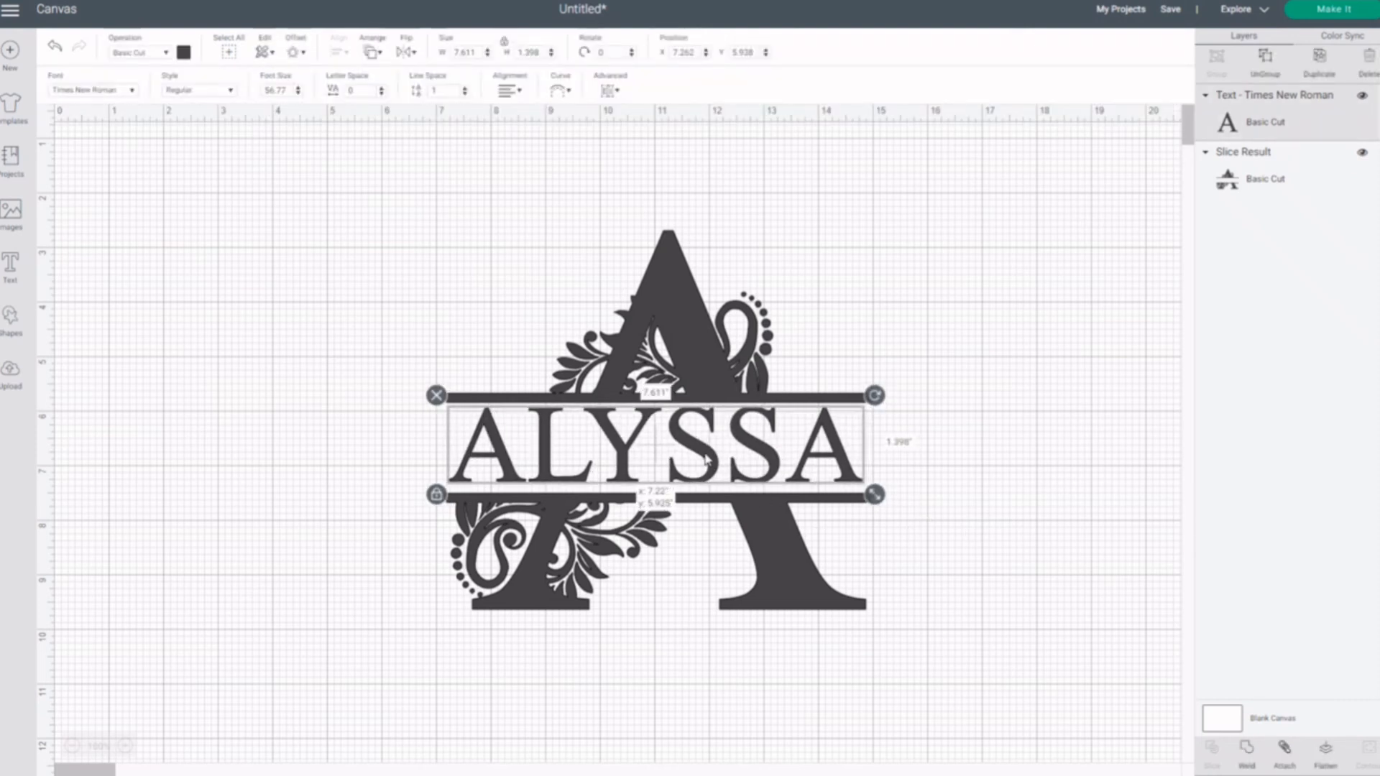
{"action": "left_click", "coordinate": [913, 576]}
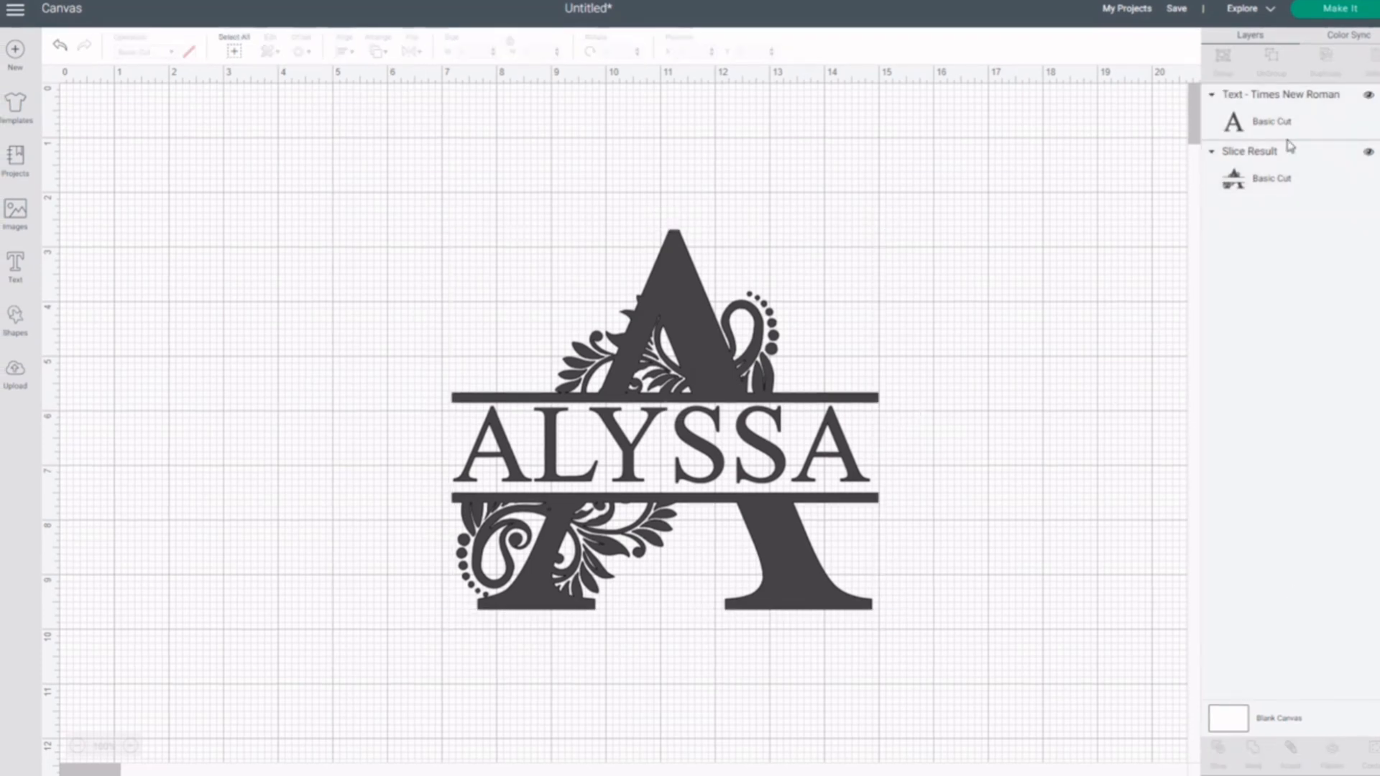
Step: Select all, attach ALYSSA to the split A, and shift the design up and left
{"action": "left_click", "coordinate": [1271, 122]}
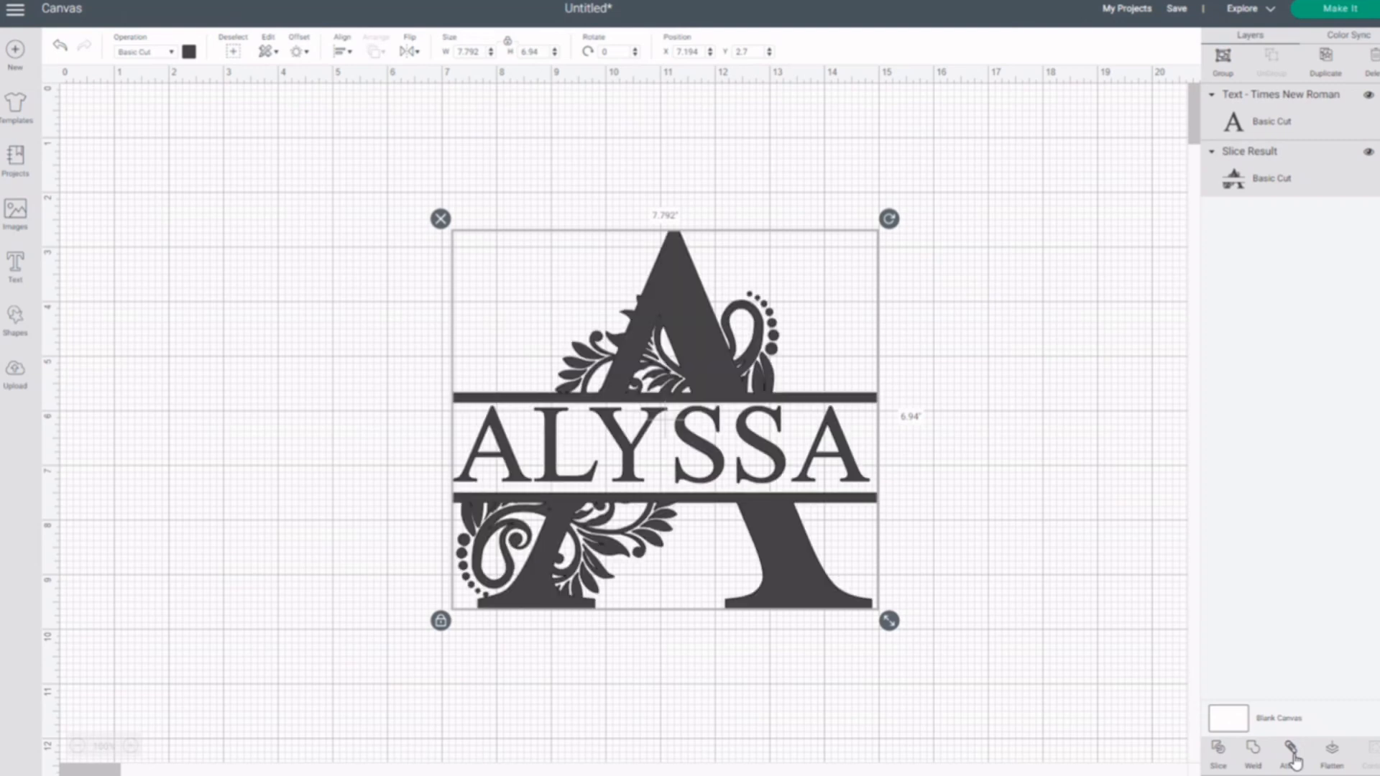
{"action": "left_click", "coordinate": [1290, 753]}
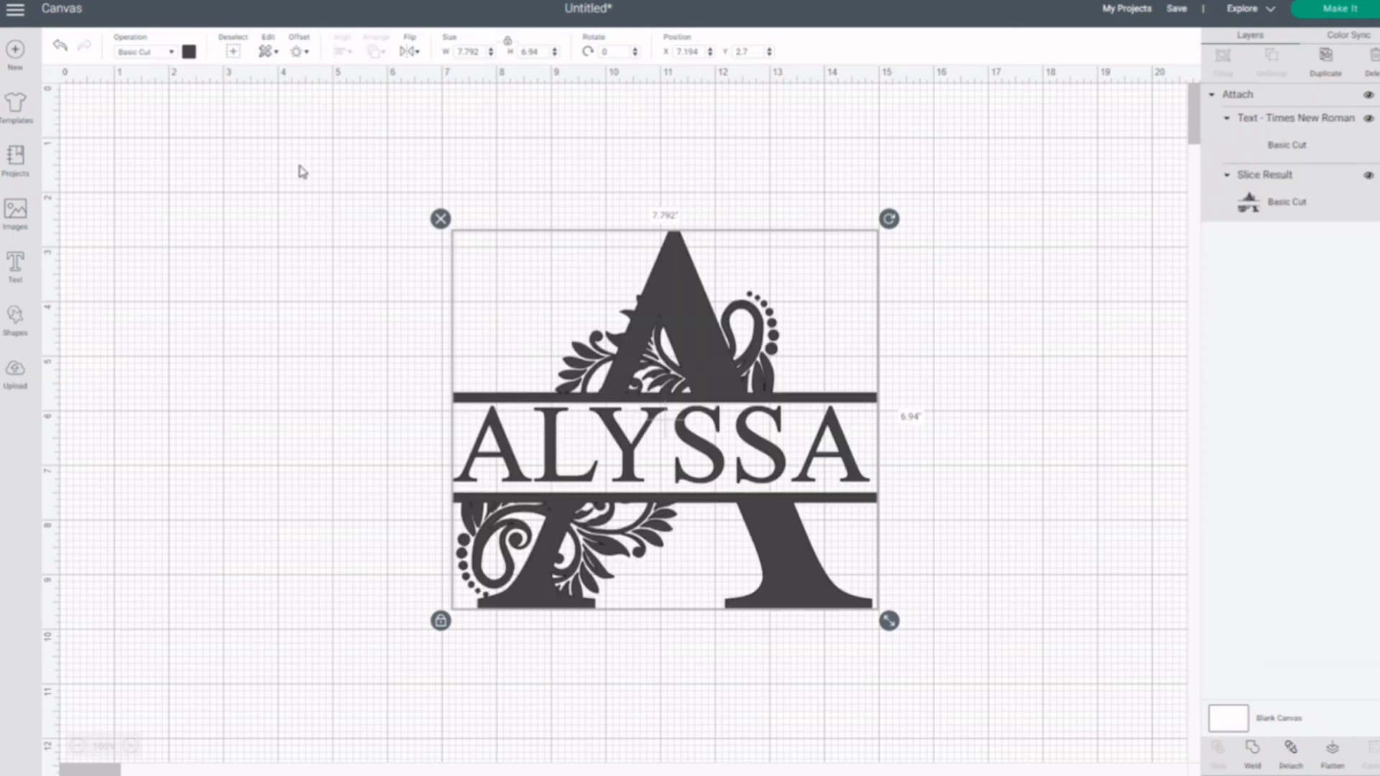
{"action": "left_click_drag", "start_coordinate": [663, 419], "coordinate": [570, 369]}
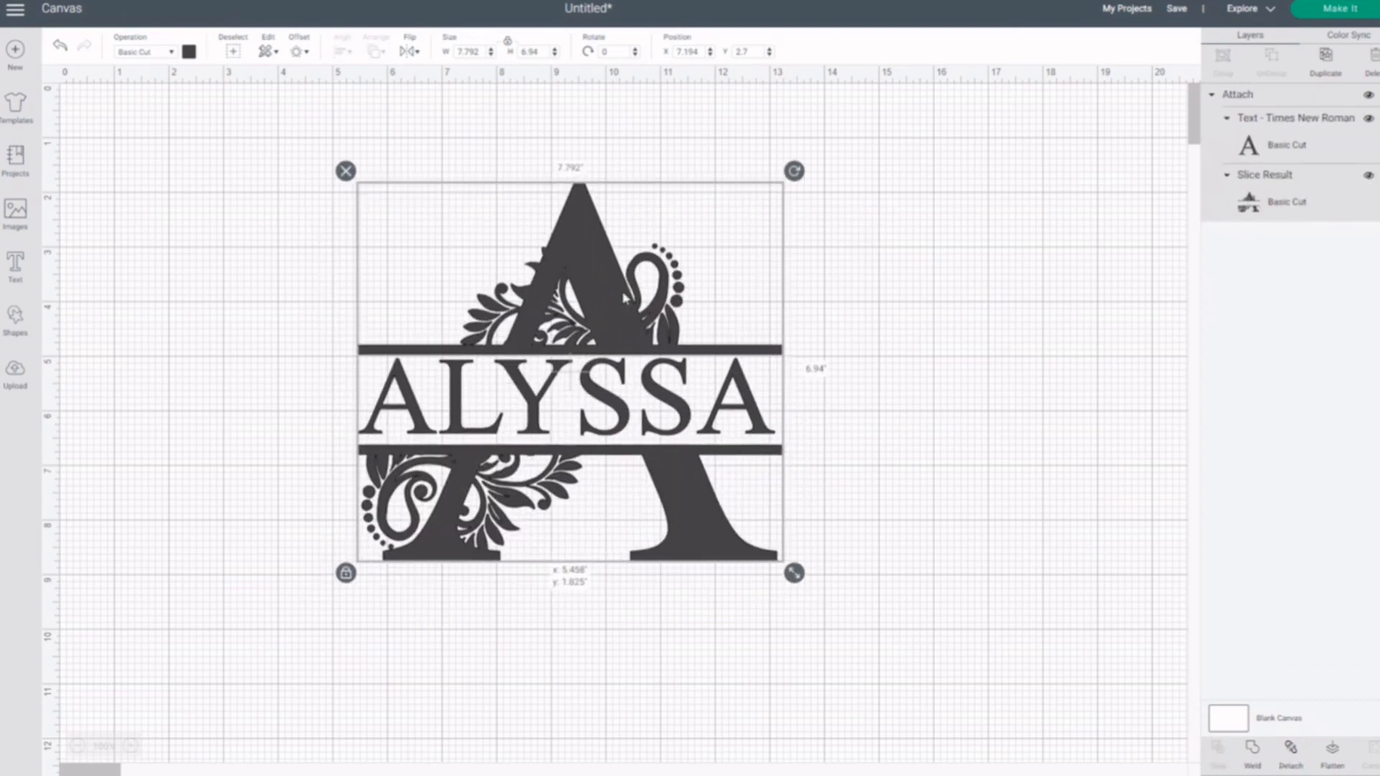
{"action": "left_click_drag", "start_coordinate": [570, 369], "coordinate": [599, 383]}
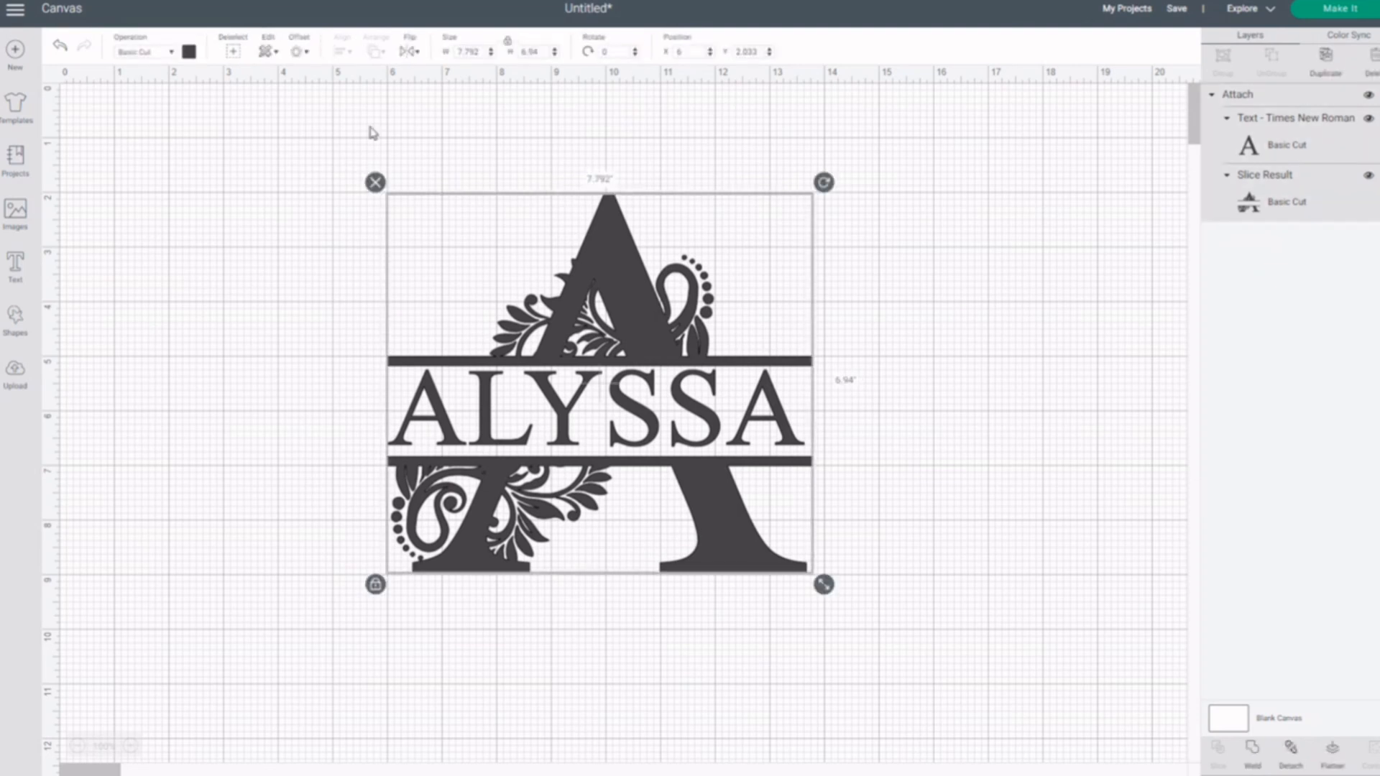
{"action": "left_click", "coordinate": [188, 51]}
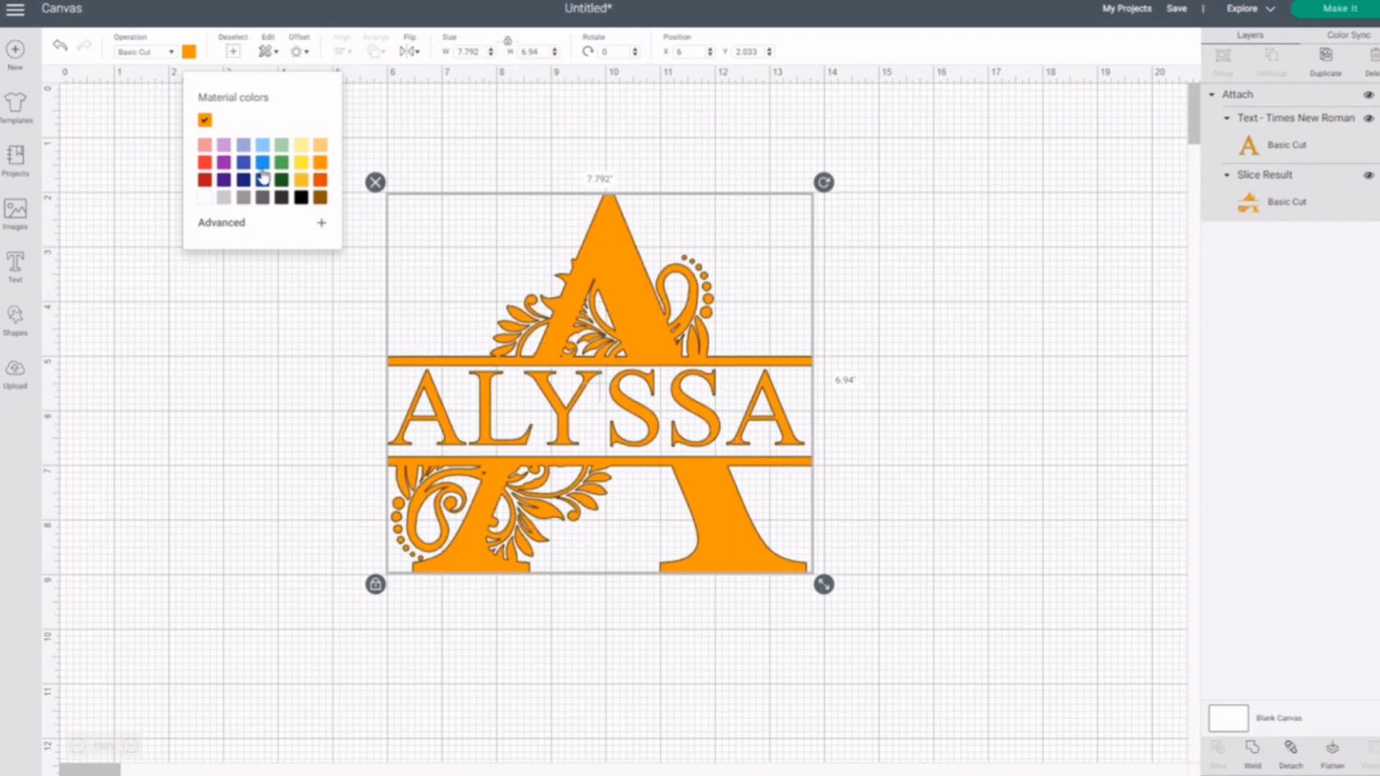
Step: Recolor the attached ALYSSA monogram design red from the Material colors palette
{"action": "left_click", "coordinate": [225, 180]}
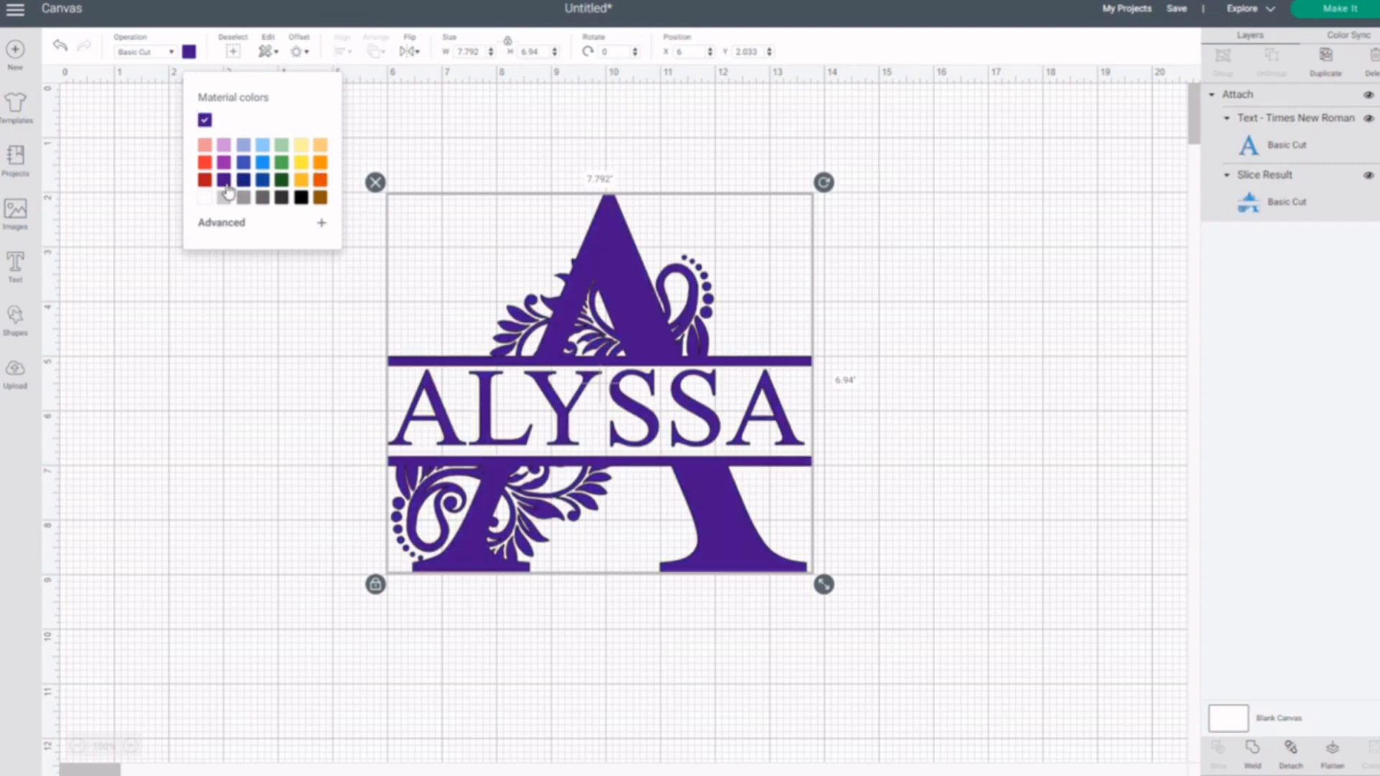
{"action": "left_click", "coordinate": [205, 163]}
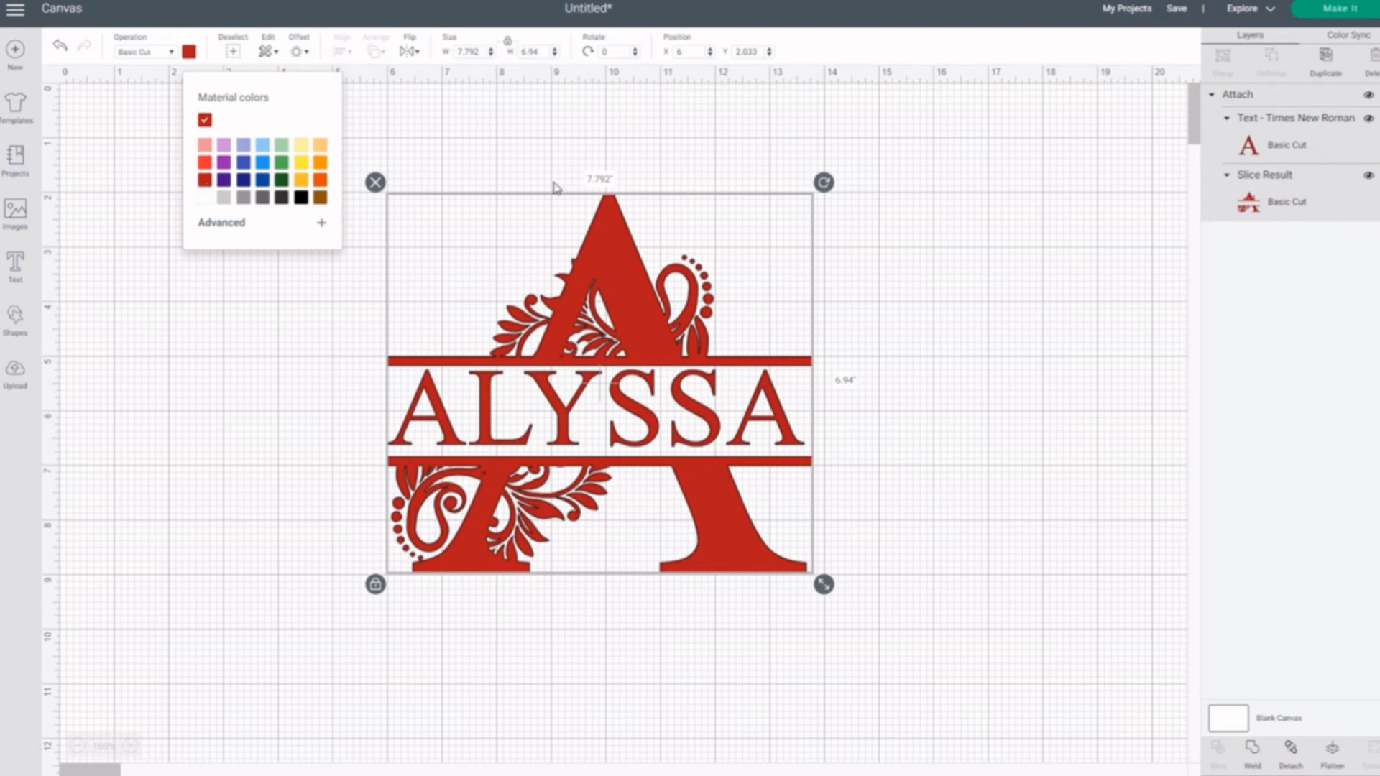